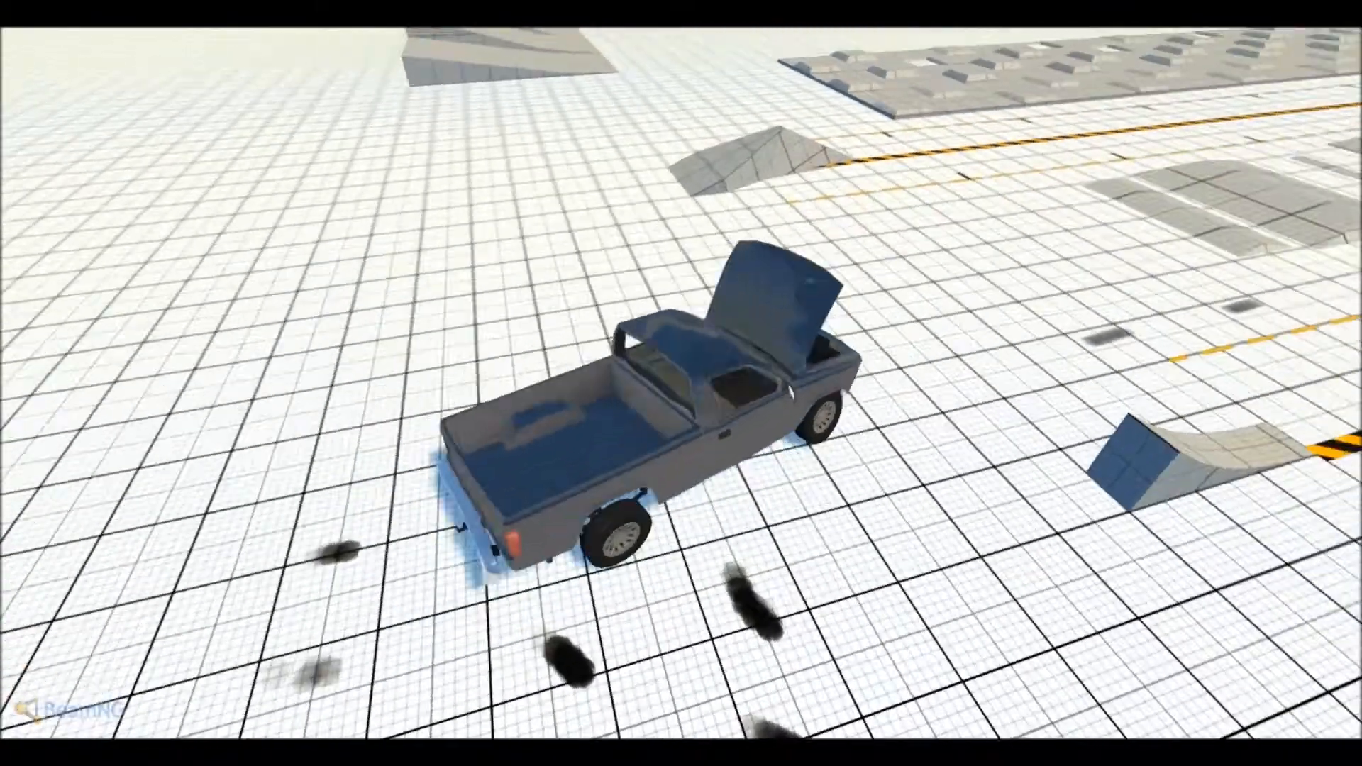
View the controls help, then bring up the pickup's parts configuration list
key(F1)
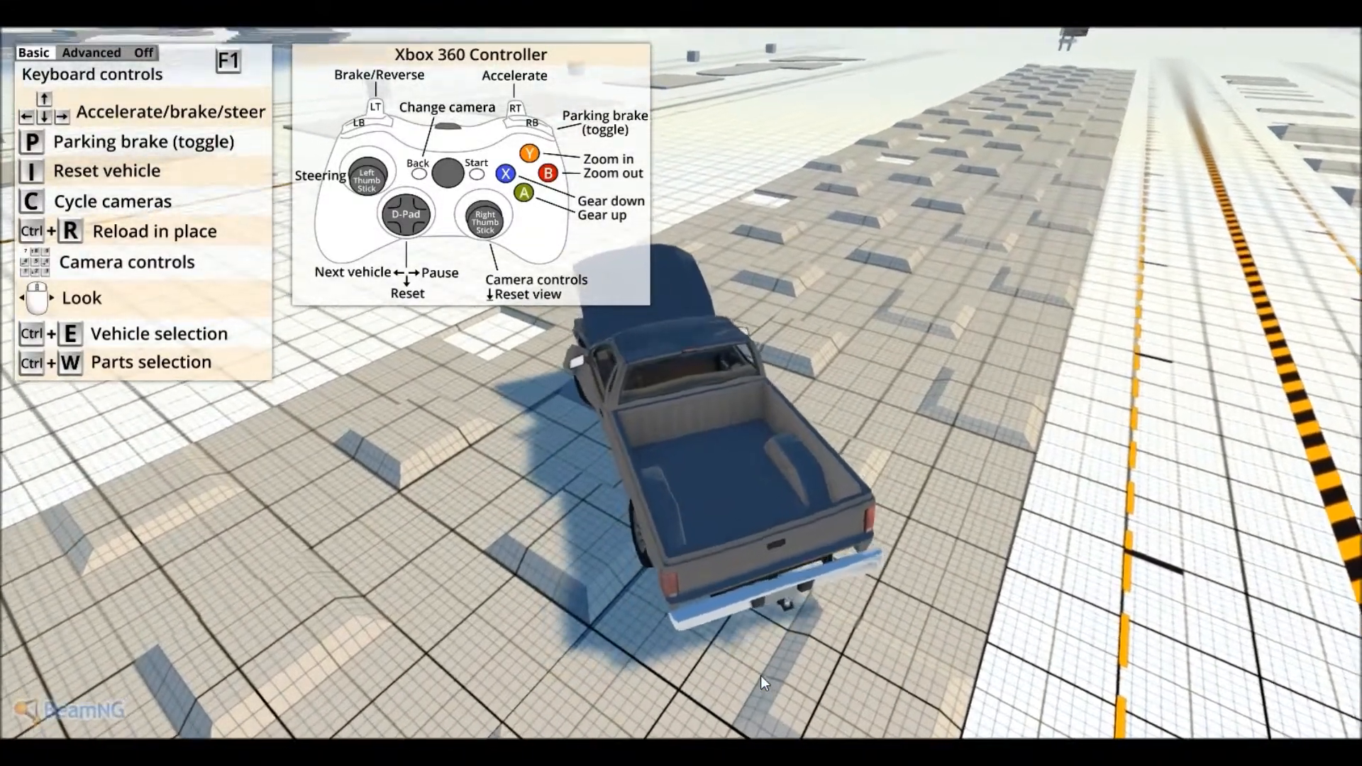
key(F1)
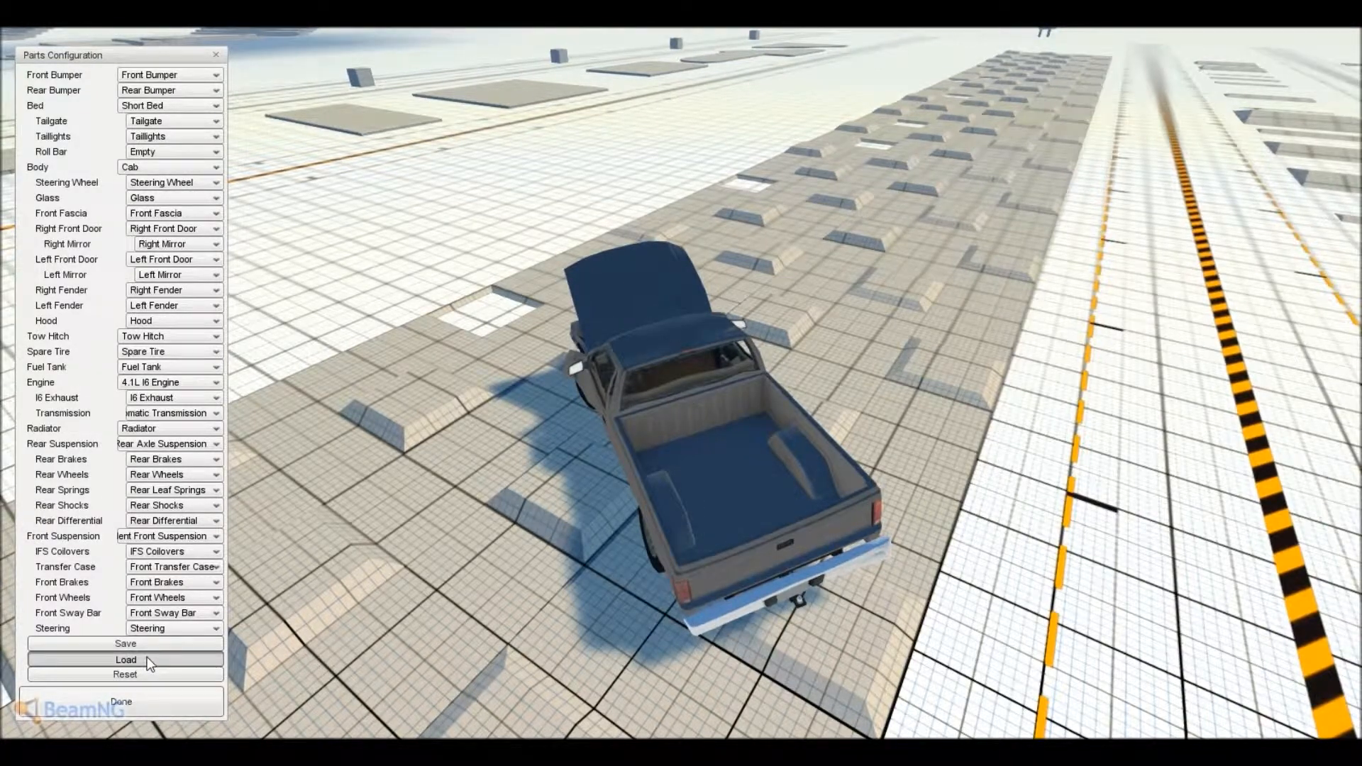
mouse_move(339, 147)
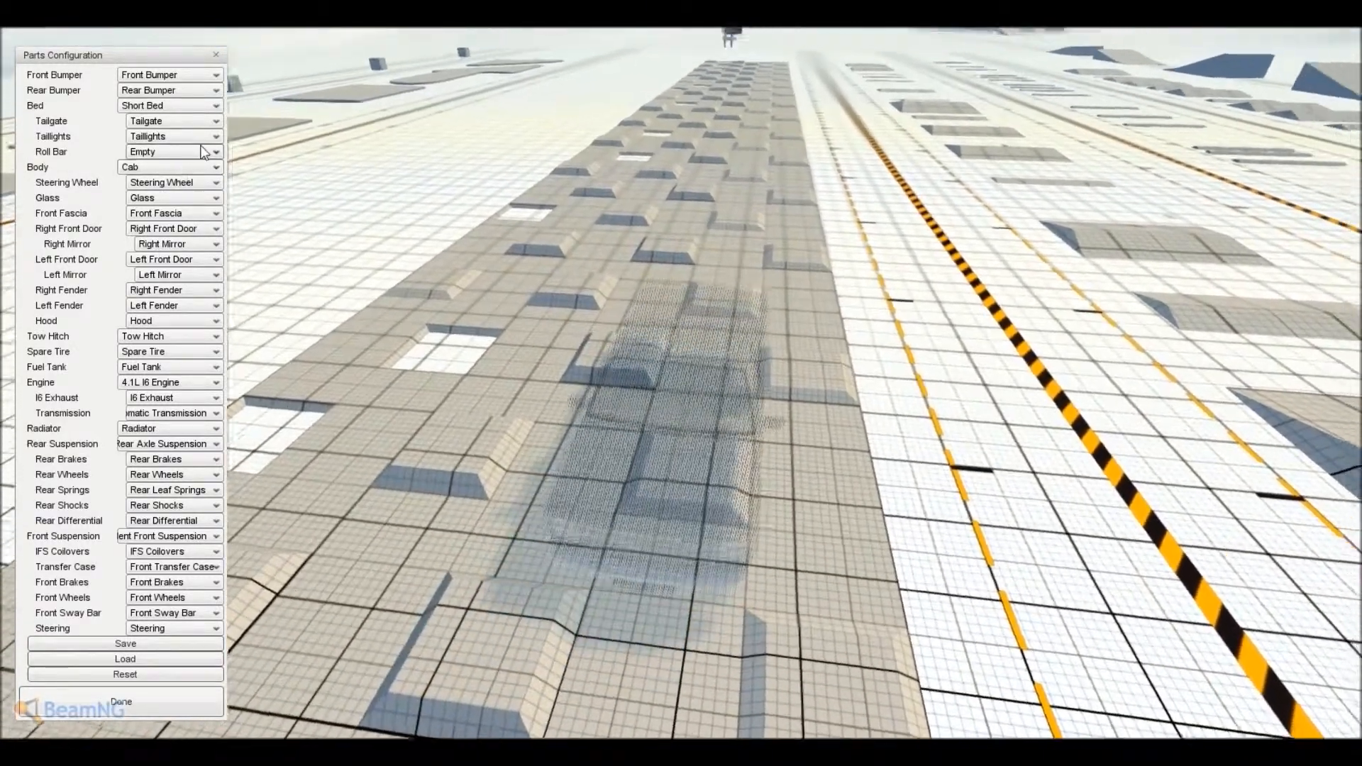
Fit the Off-Road Roll Bar and close Parts Configuration
click(204, 151)
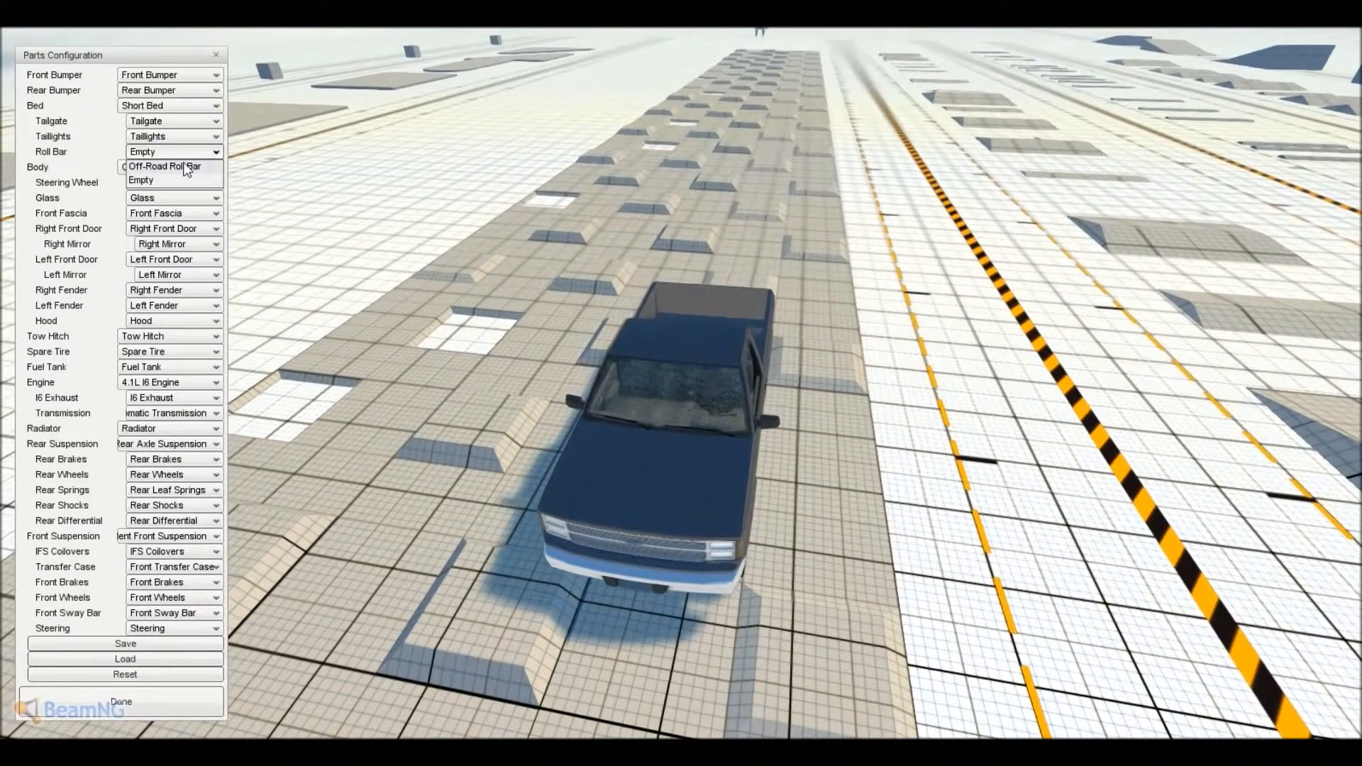
click(163, 167)
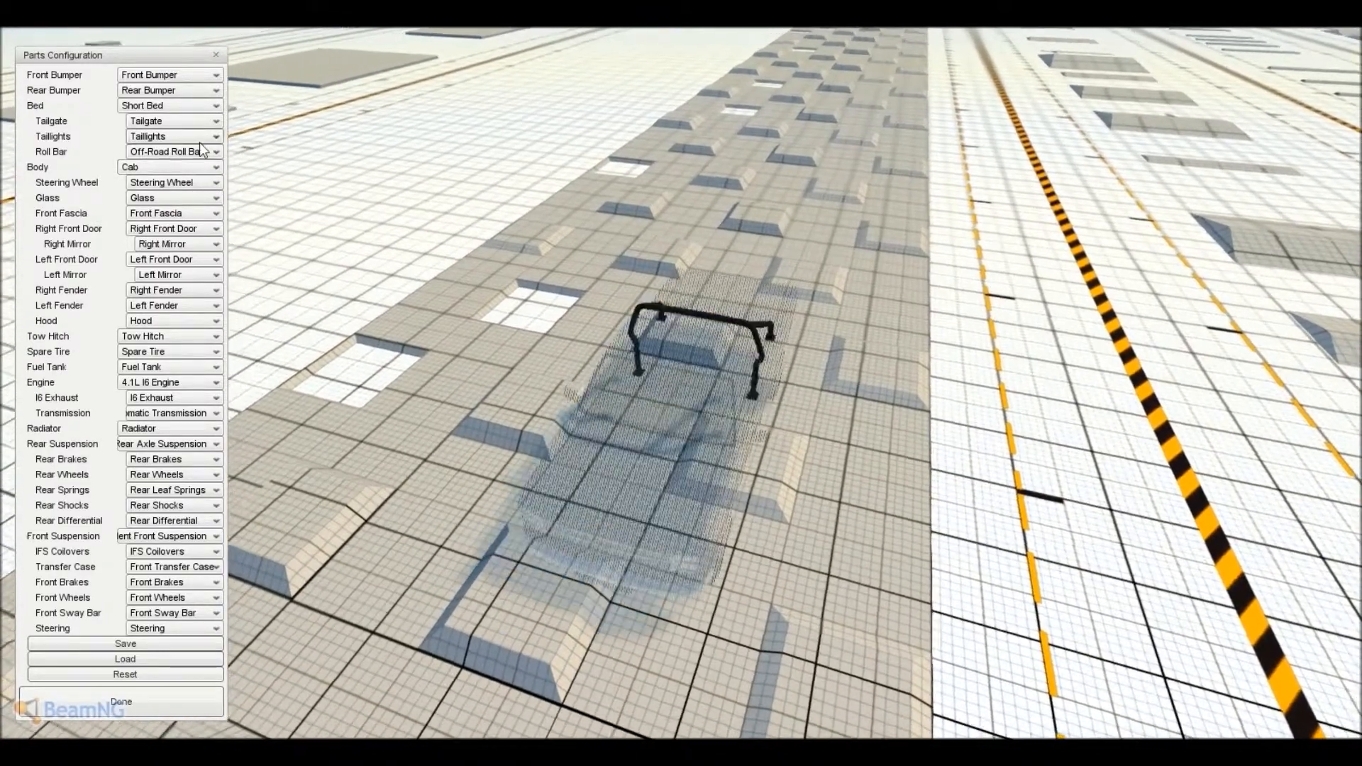
click(122, 702)
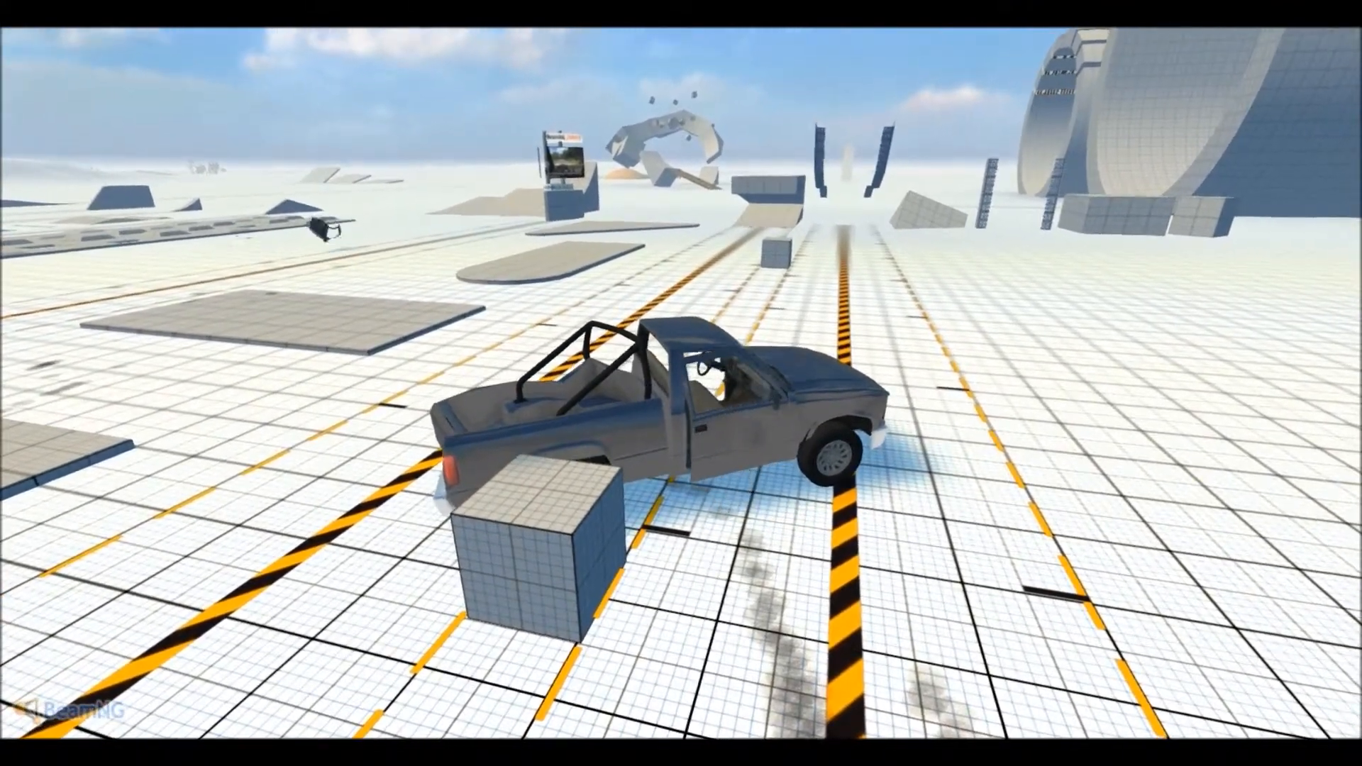
View the controls help, then spawn the D-Series in D15 V8 4WD Stripped configuration
key(F1)
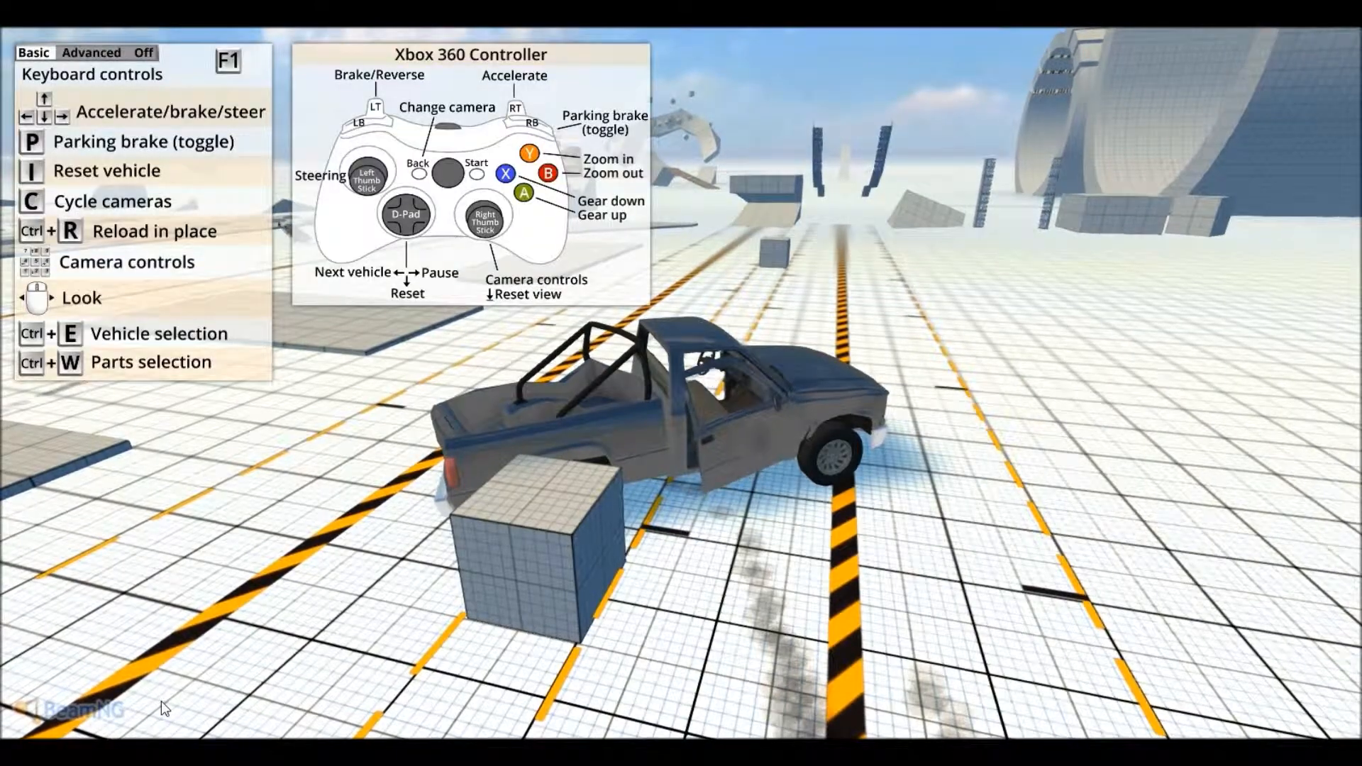
key(F1)
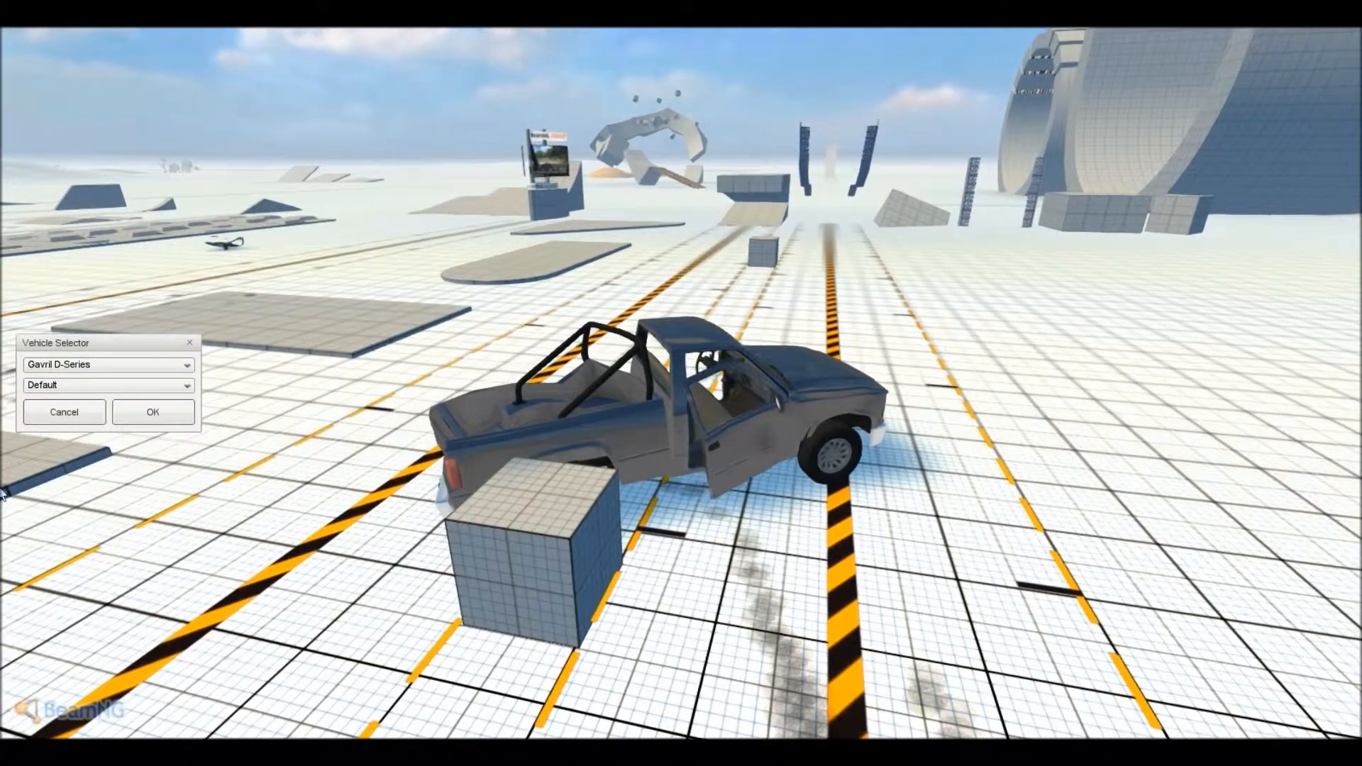
click(108, 385)
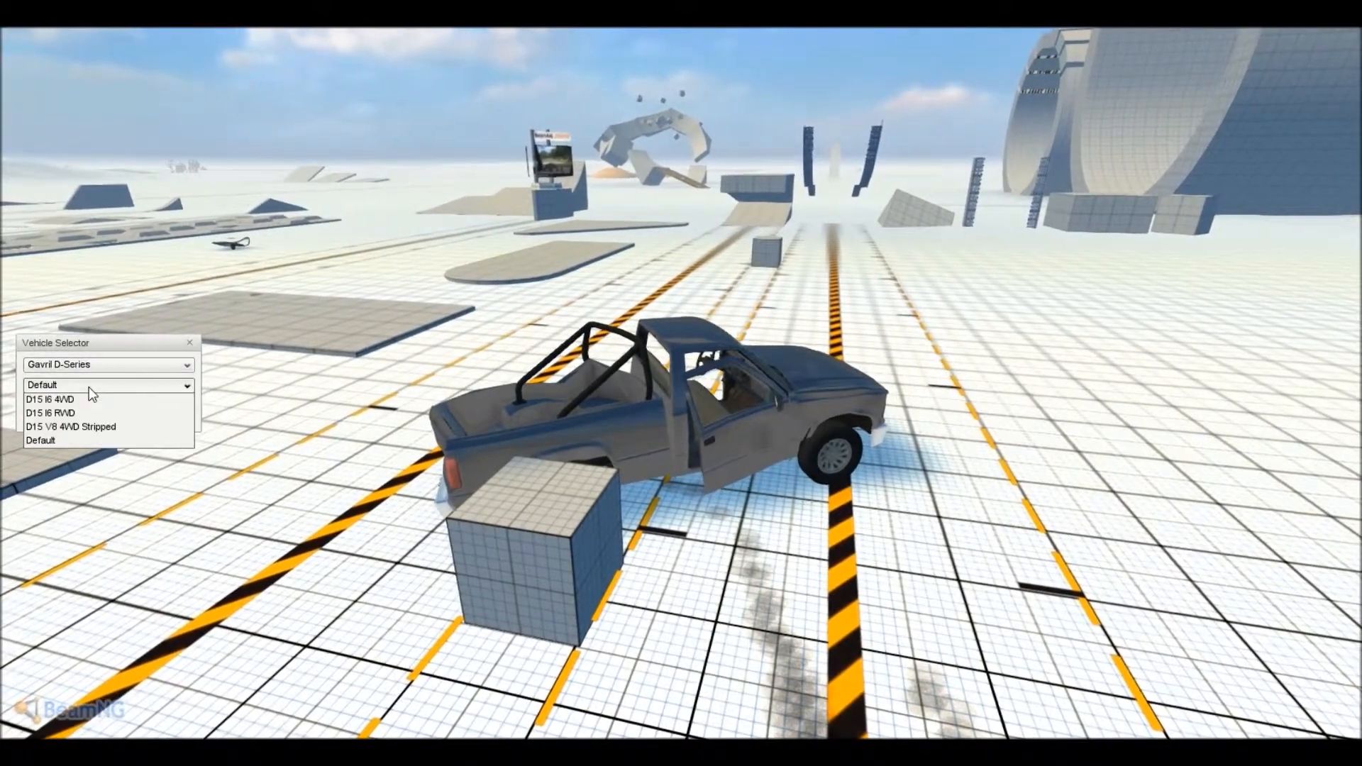
click(71, 426)
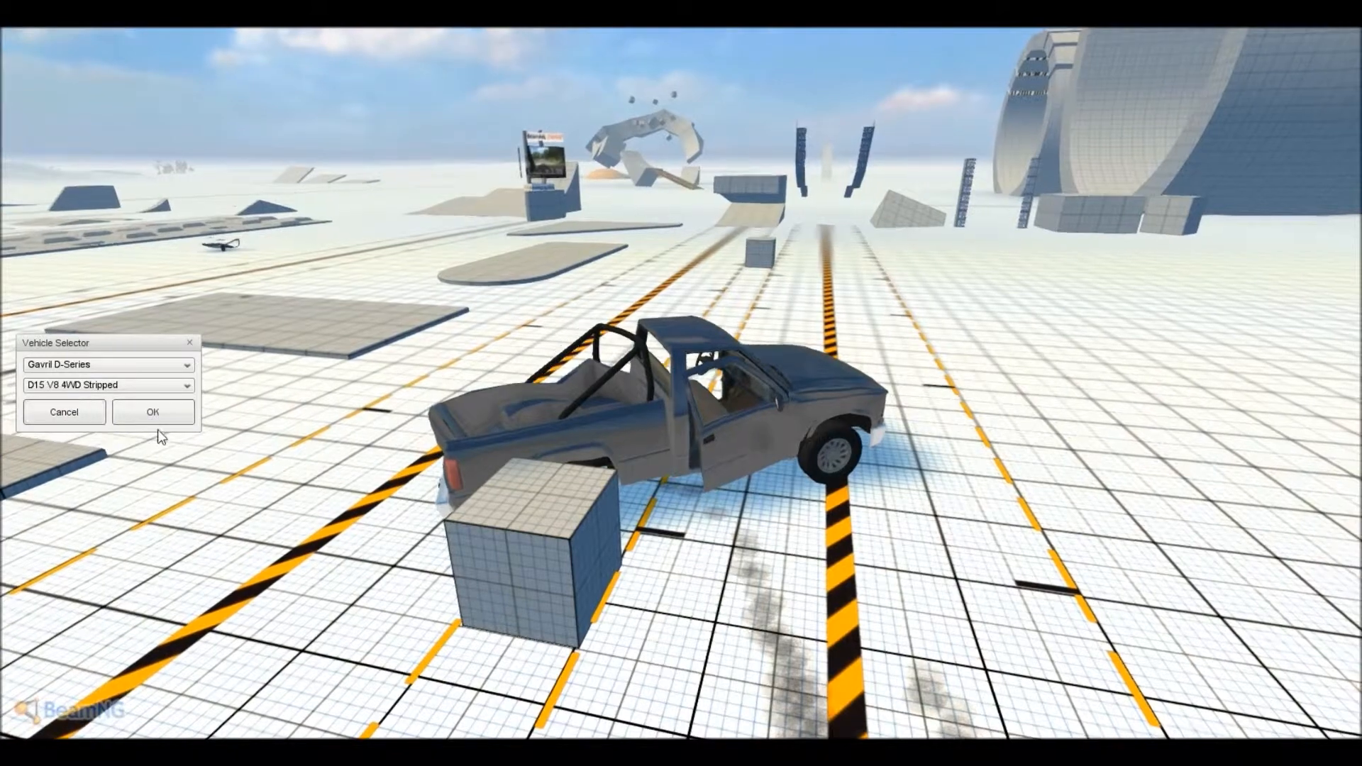
click(153, 411)
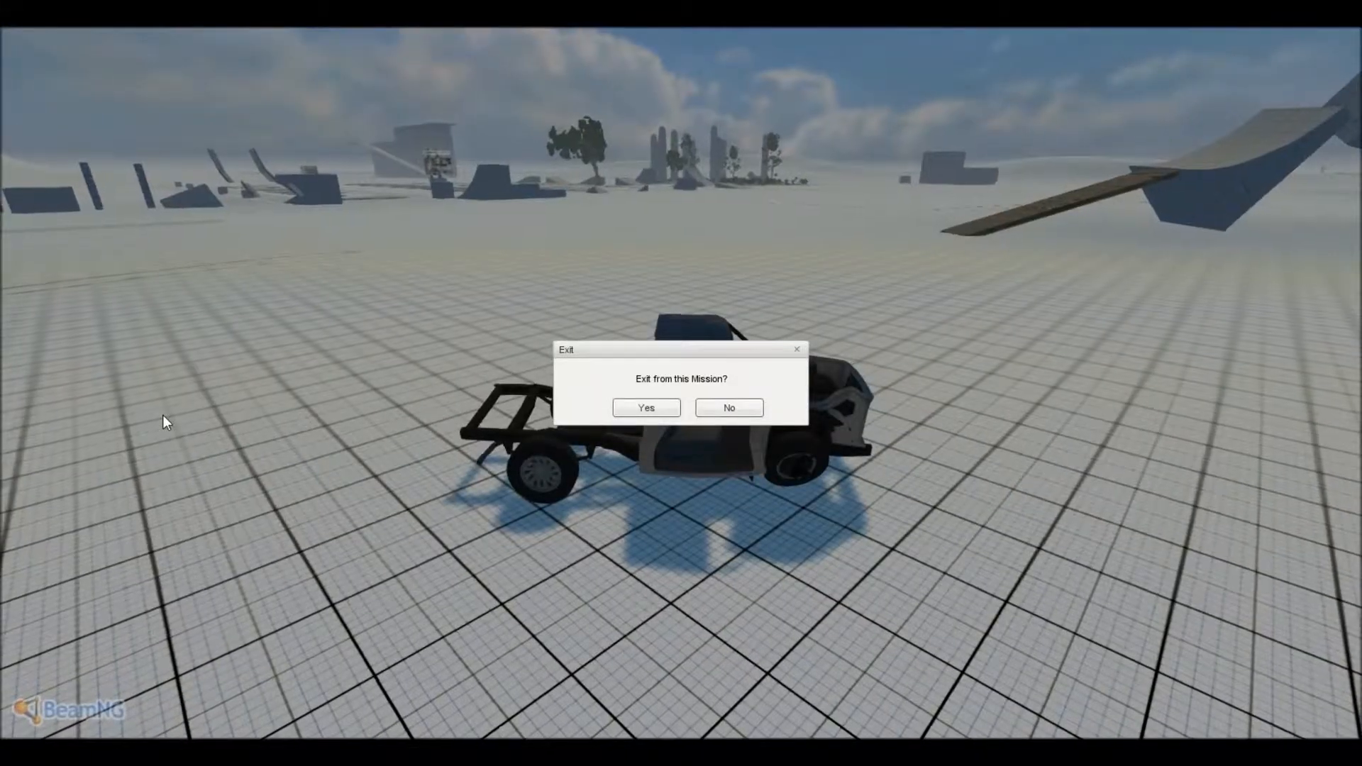
Answer No to the Exit from this Mission prompt
click(729, 408)
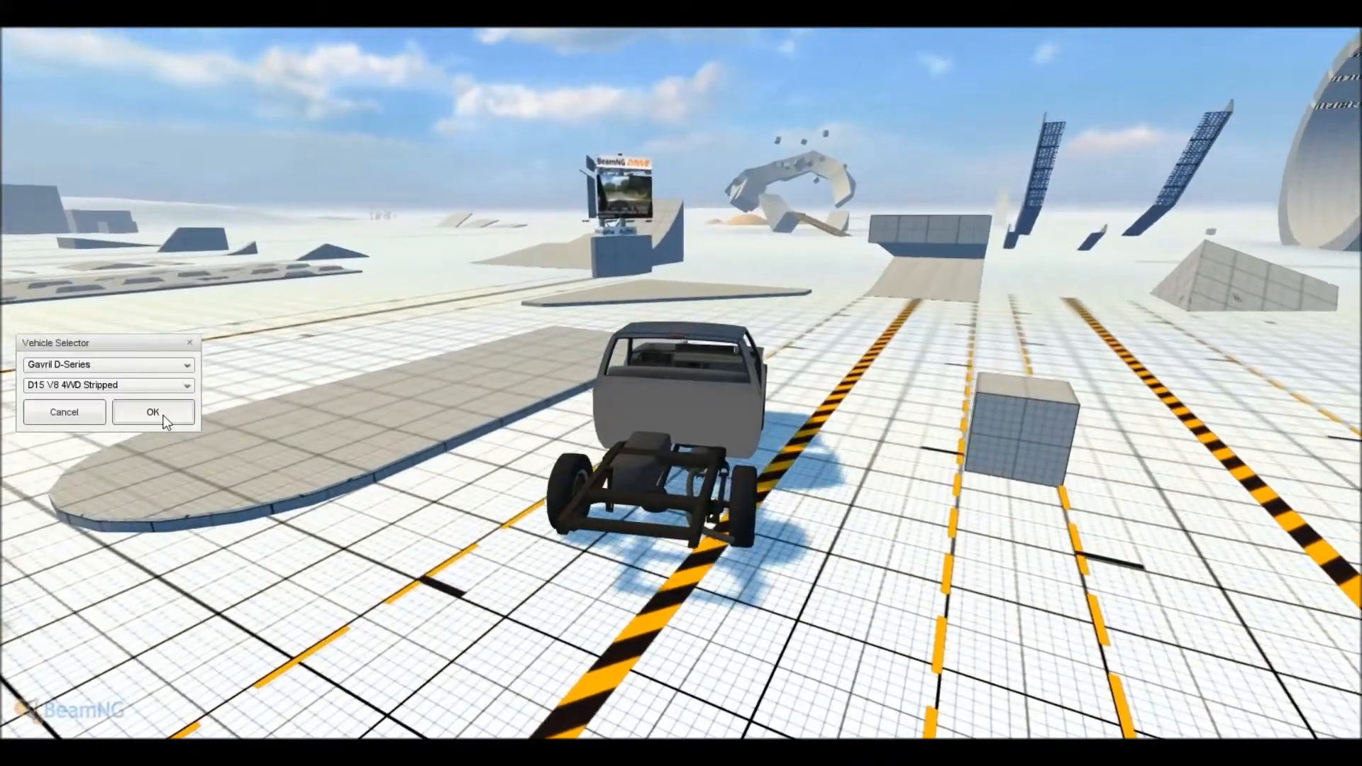
click(106, 385)
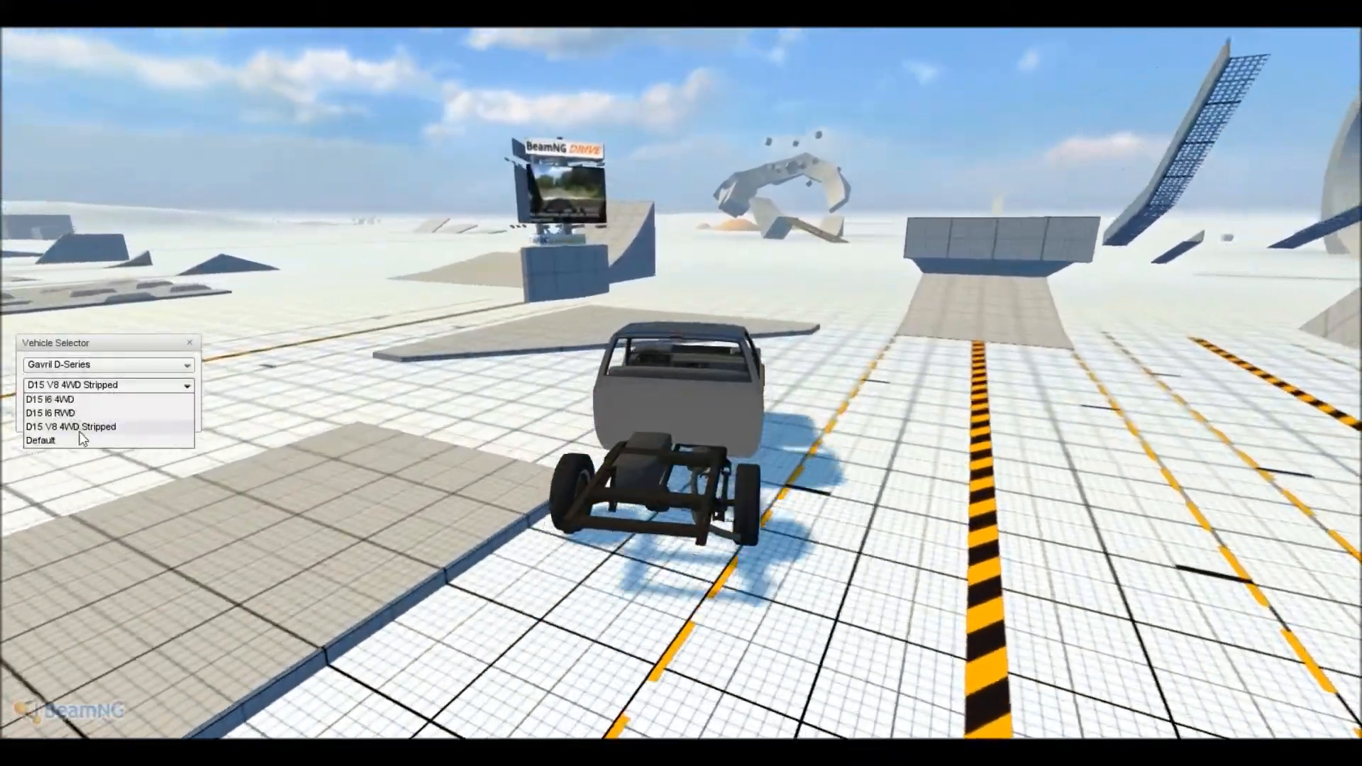
click(53, 412)
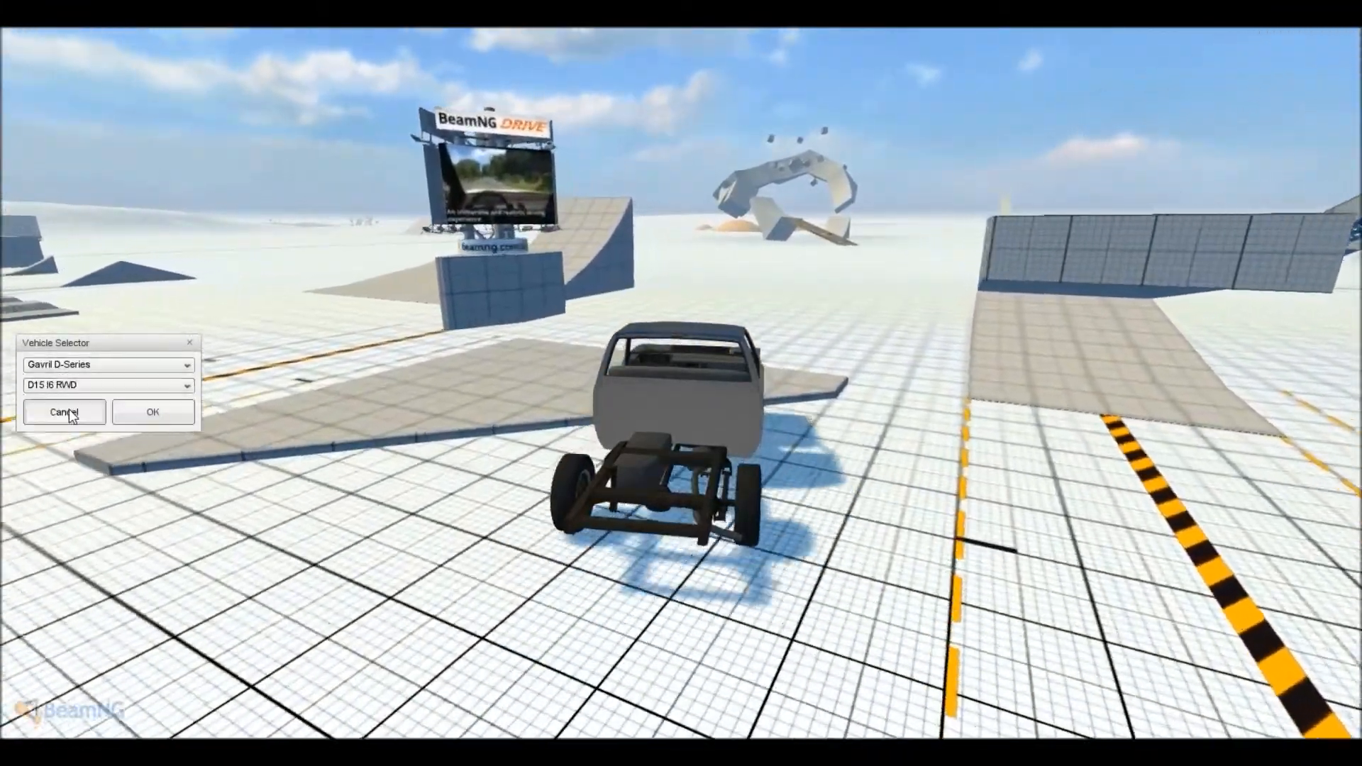
click(63, 411)
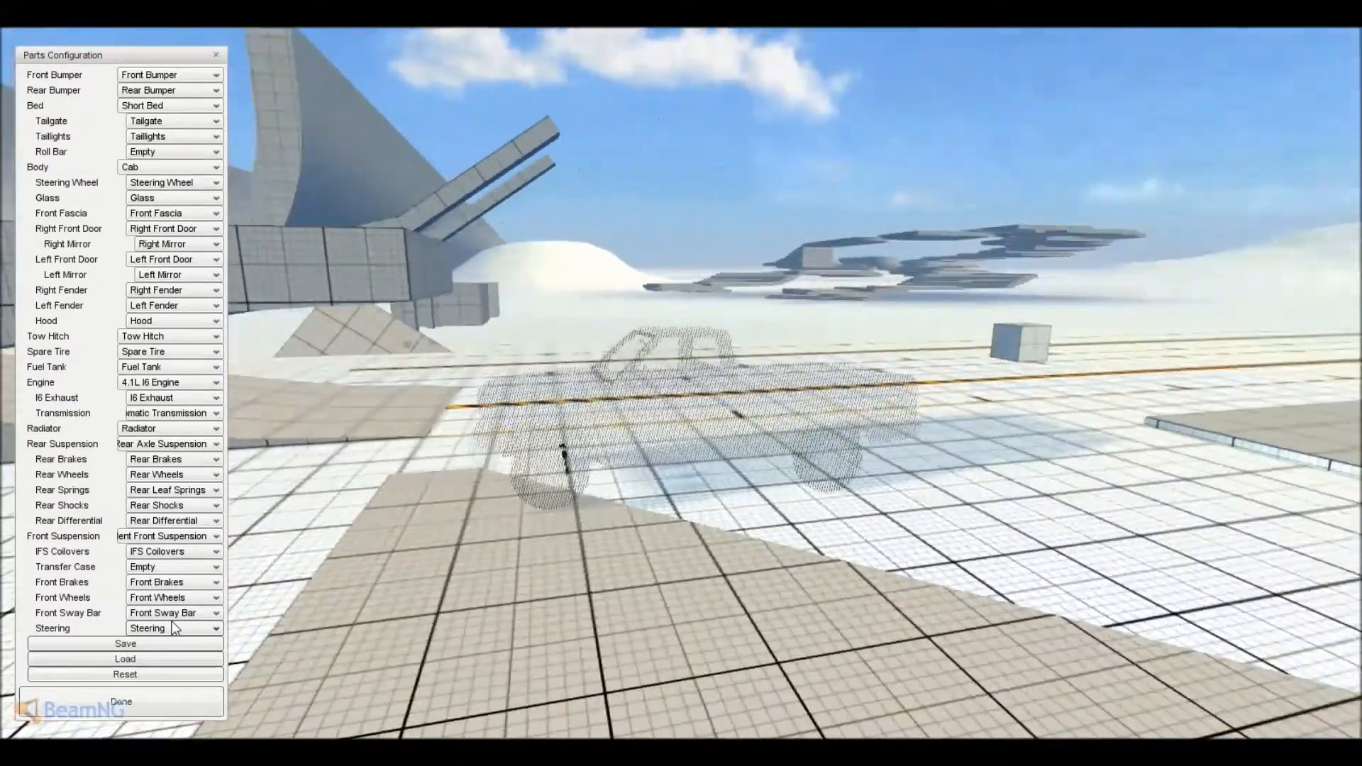
Fit Sport Steering, try sport front wheels, then set the front wheels to Empty
click(170, 627)
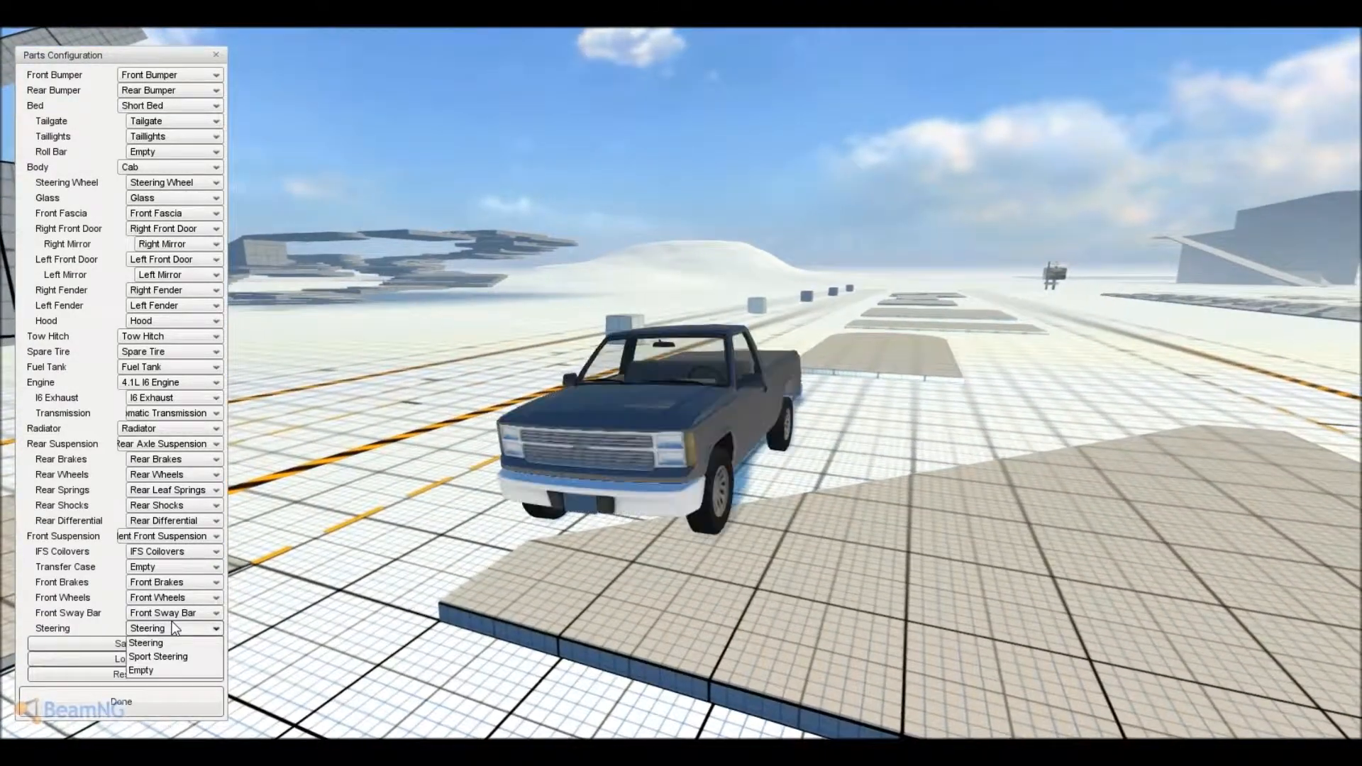
click(157, 656)
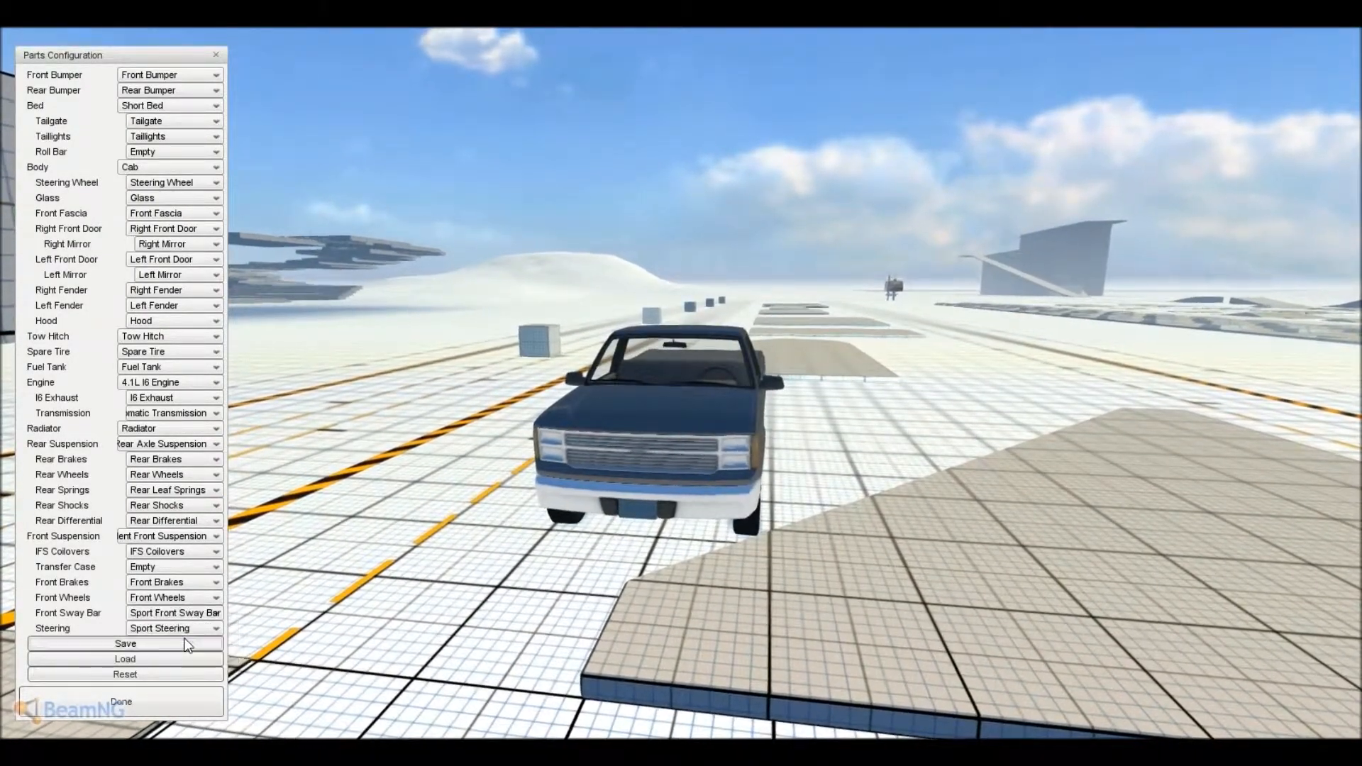
click(170, 598)
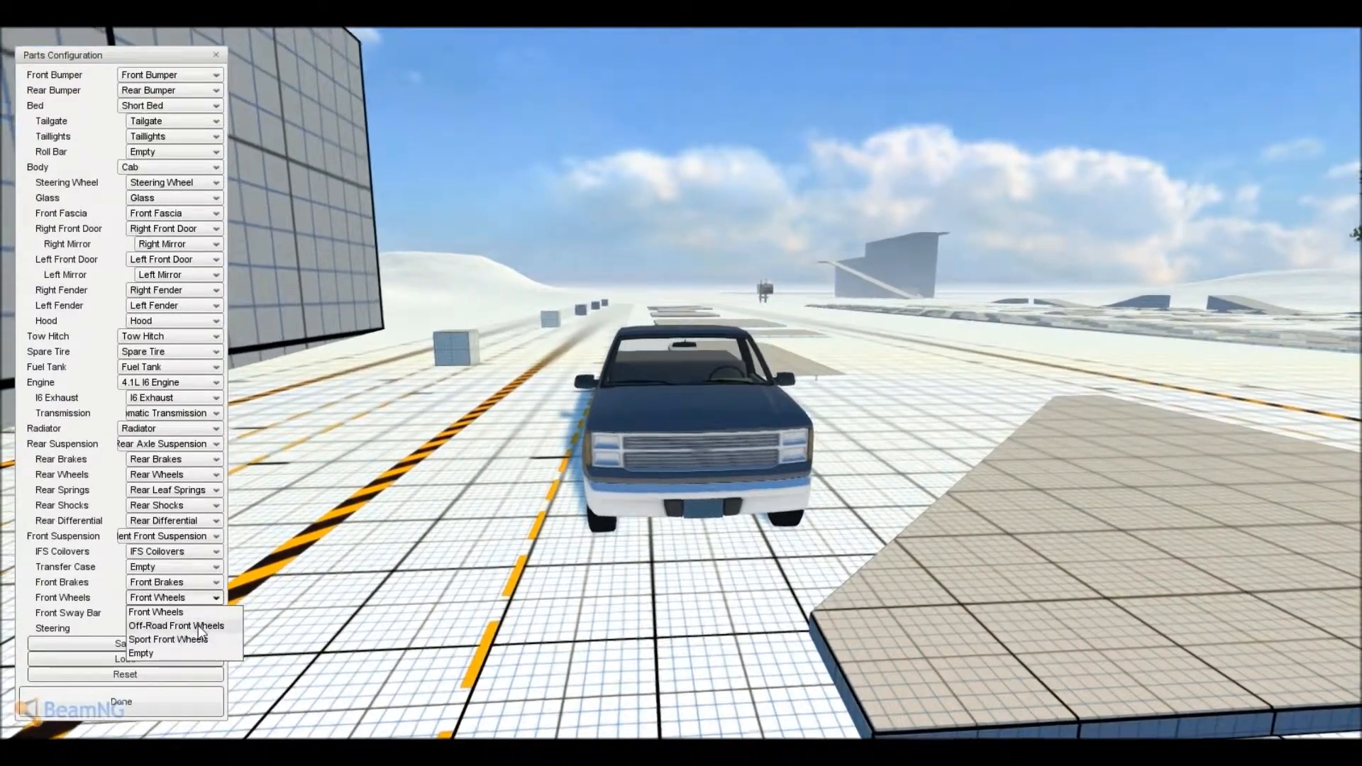
click(176, 625)
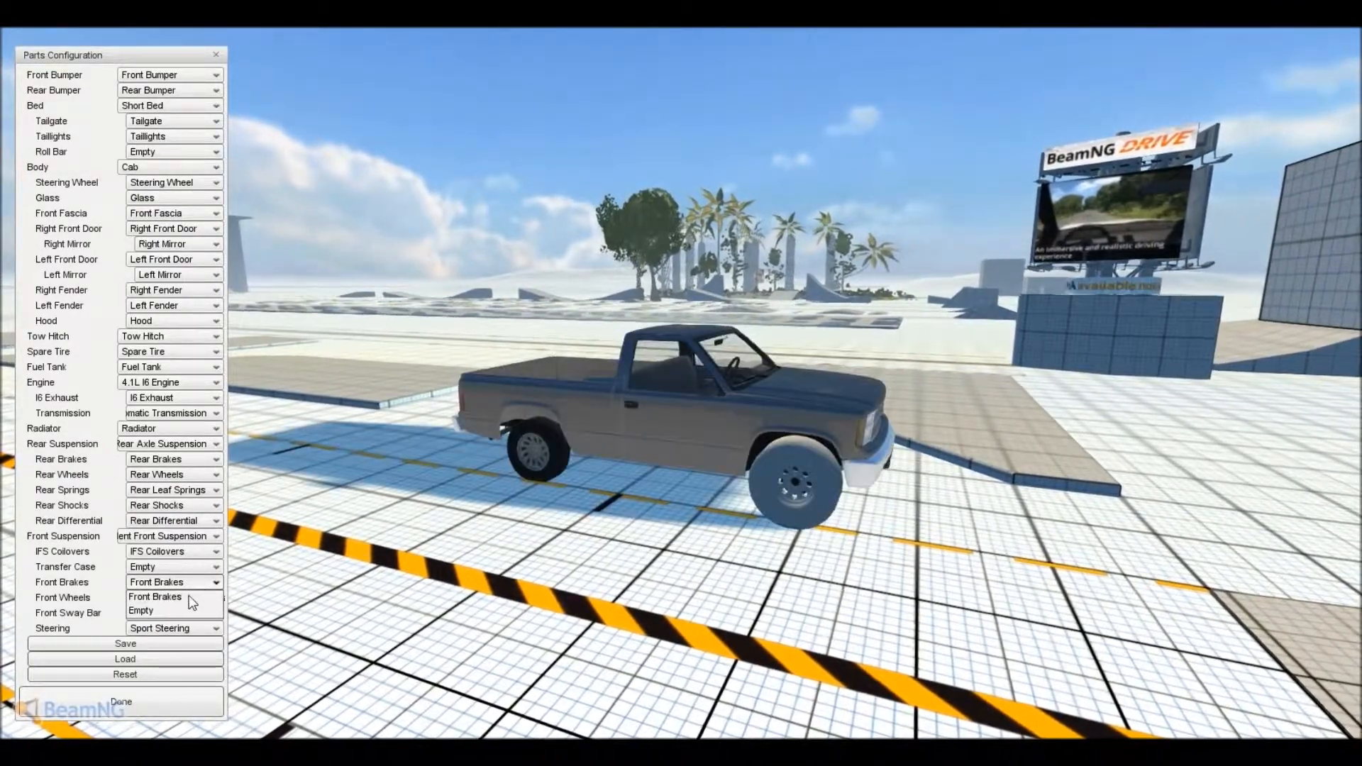
click(173, 596)
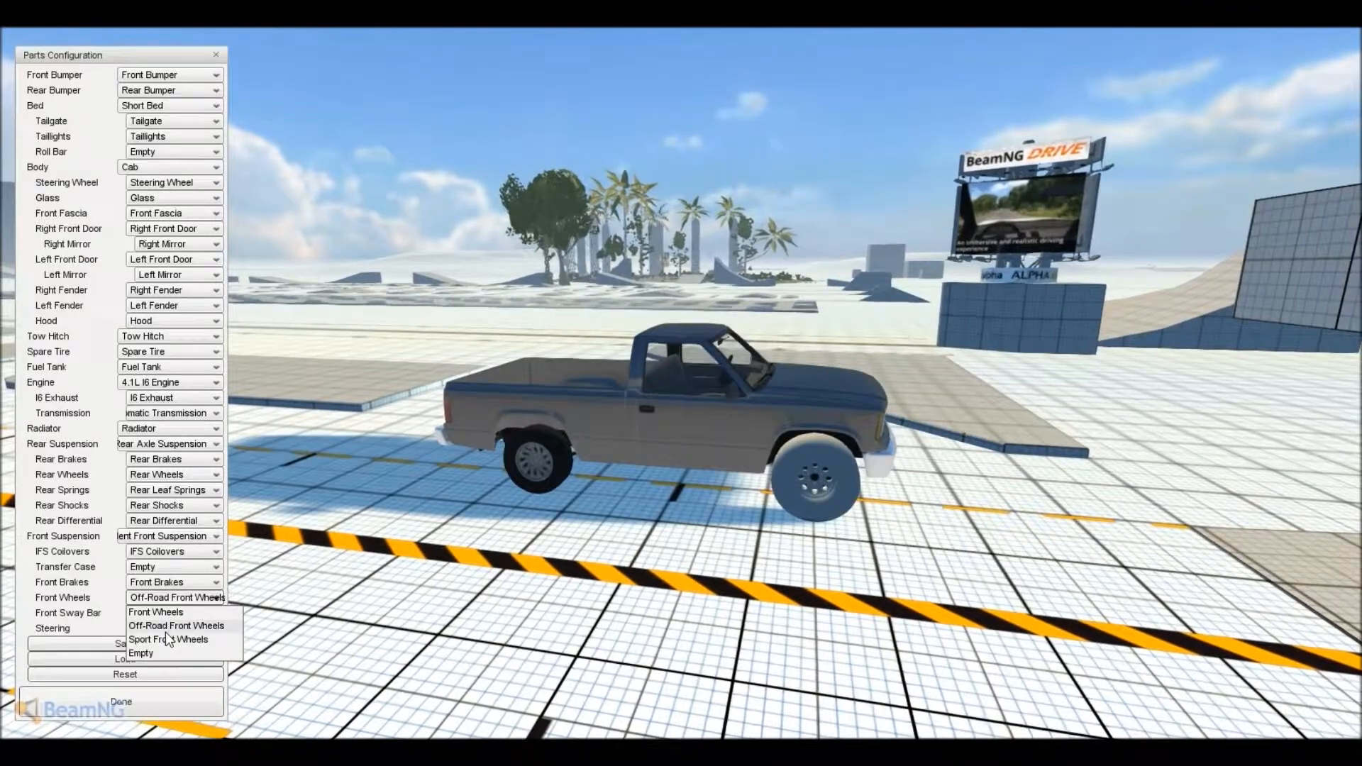
click(168, 639)
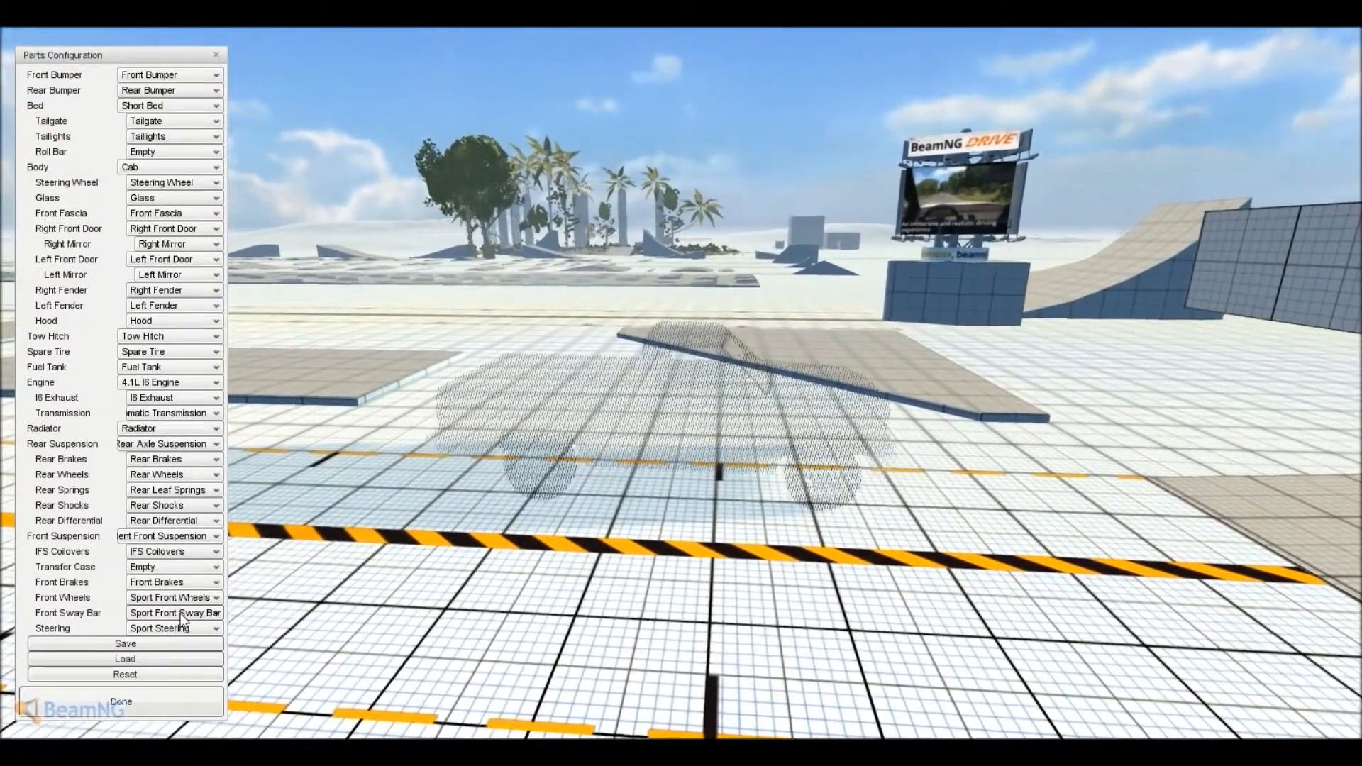
click(170, 597)
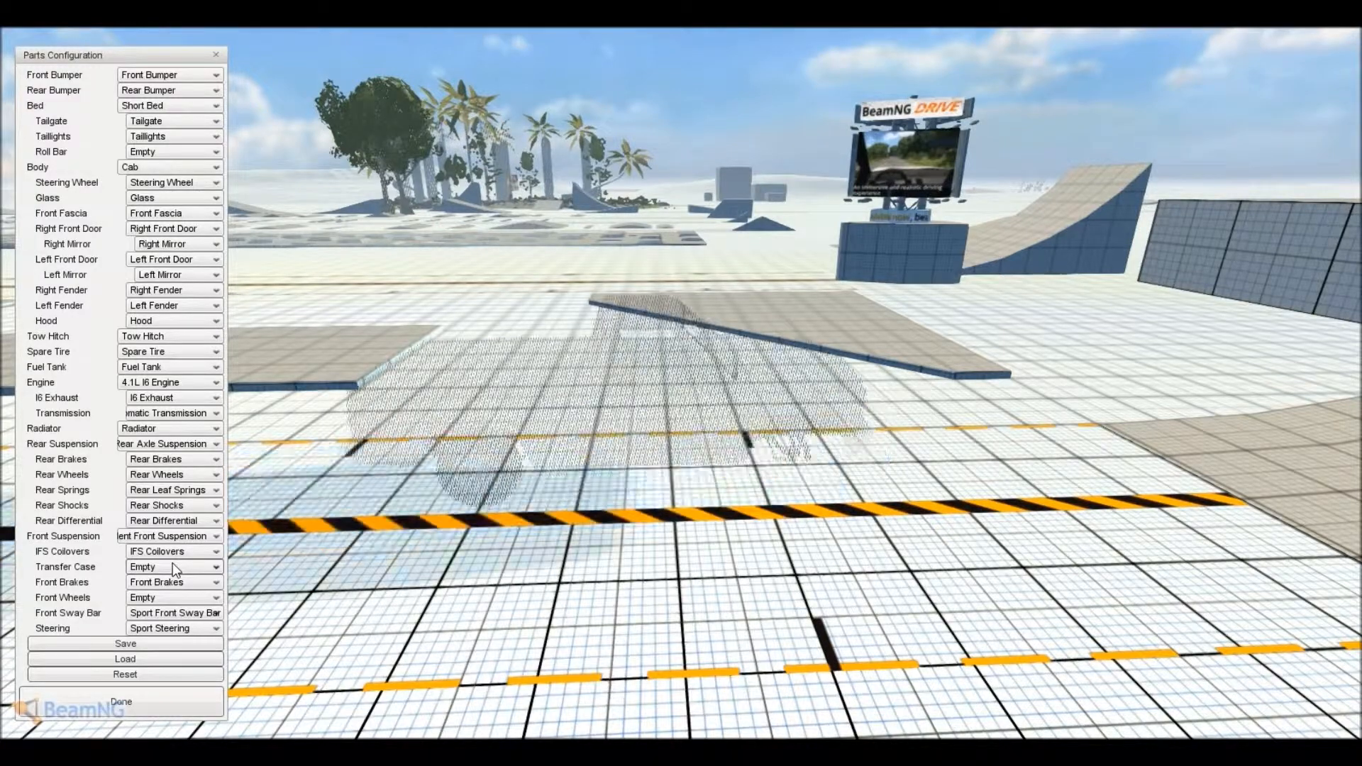
Fit the Front Transfer Case and Off-Road IFS Coilovers
click(173, 567)
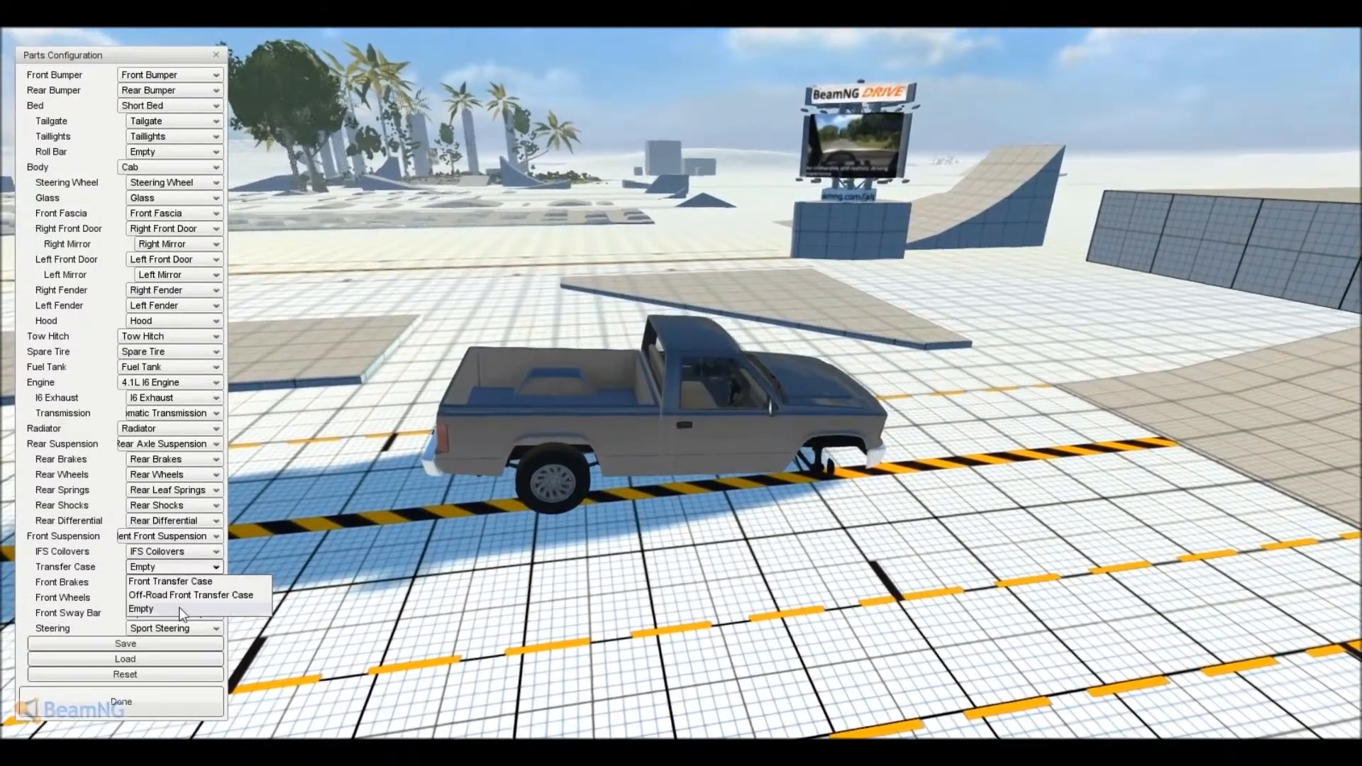
click(170, 581)
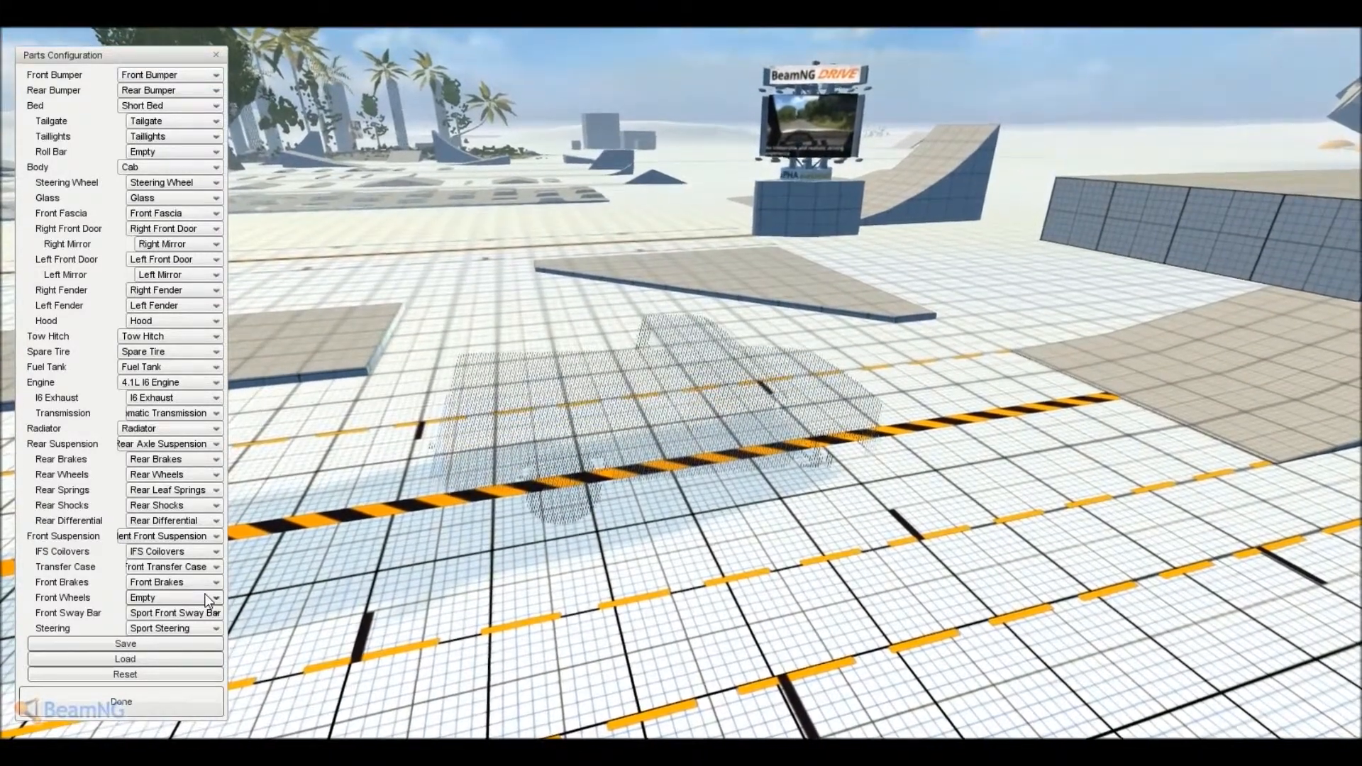
click(173, 597)
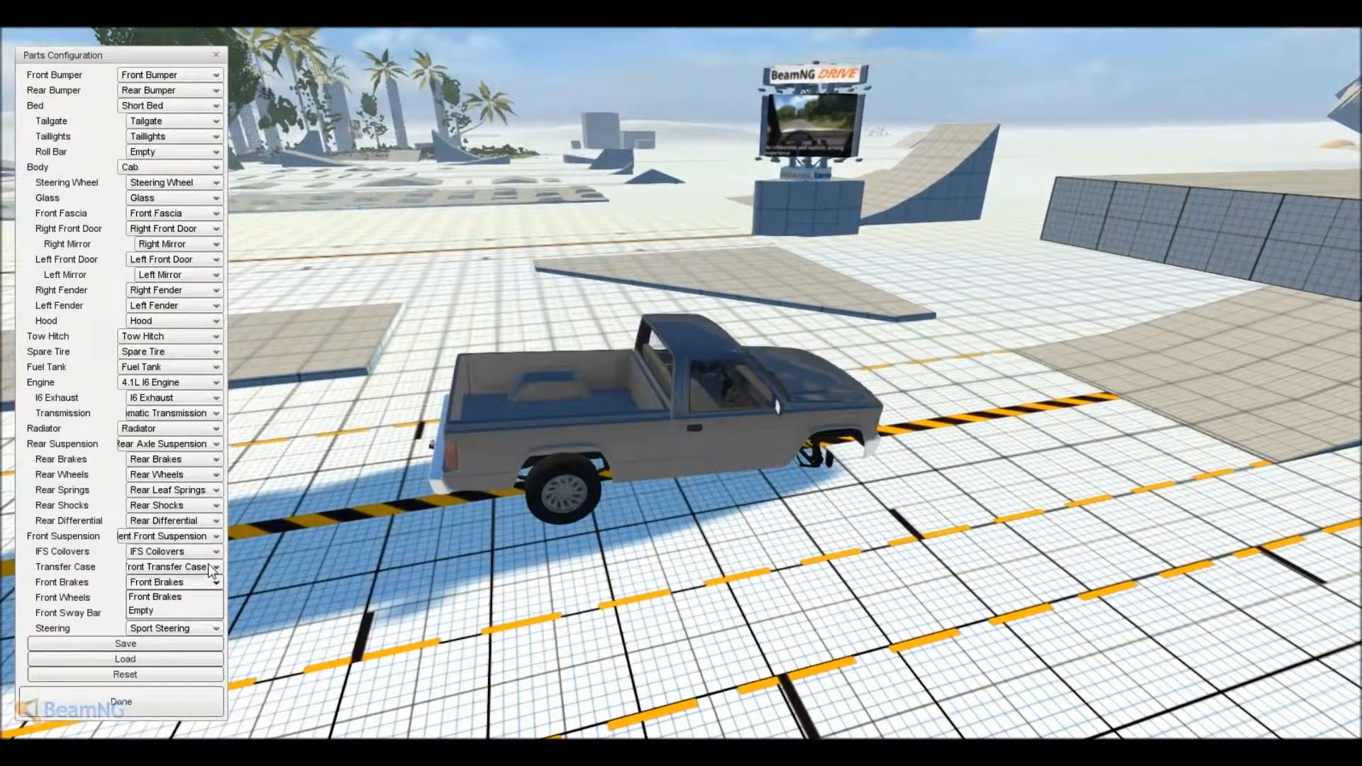
click(213, 551)
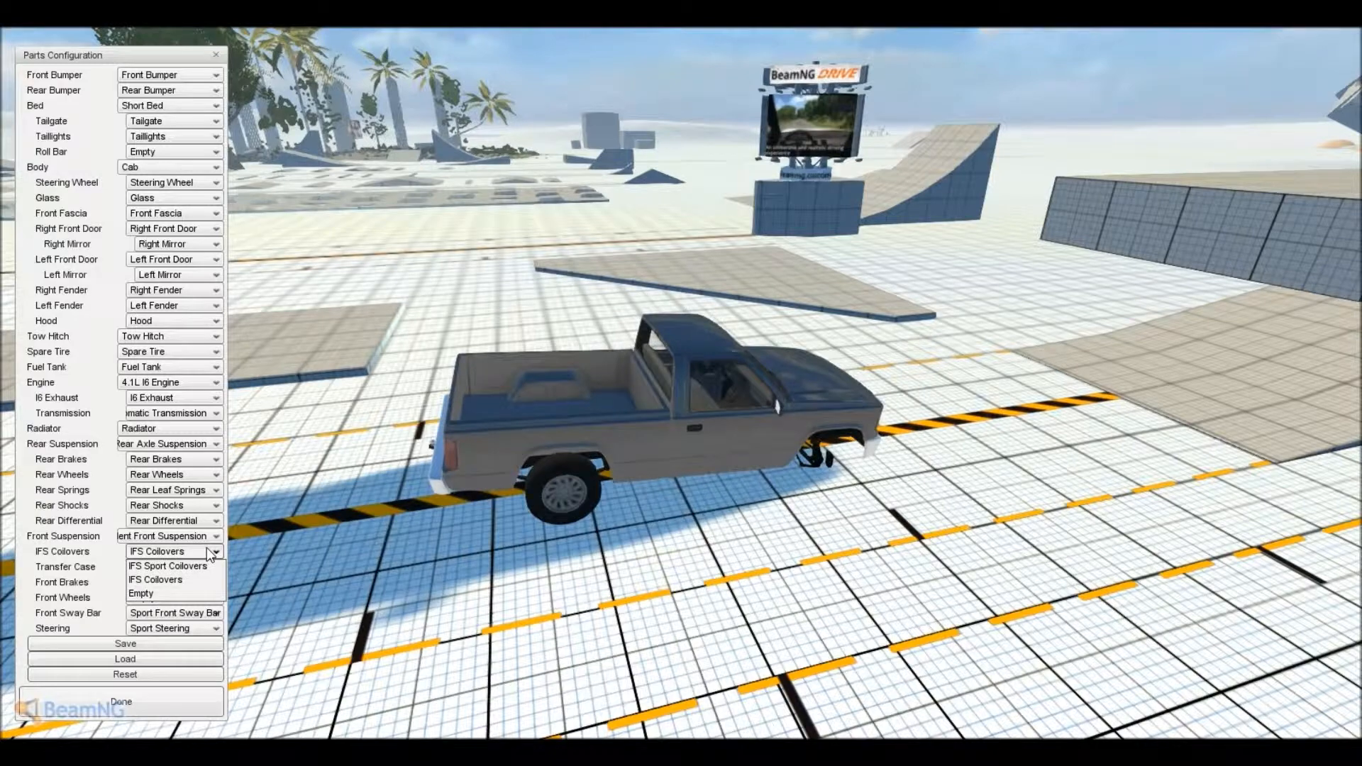
click(154, 579)
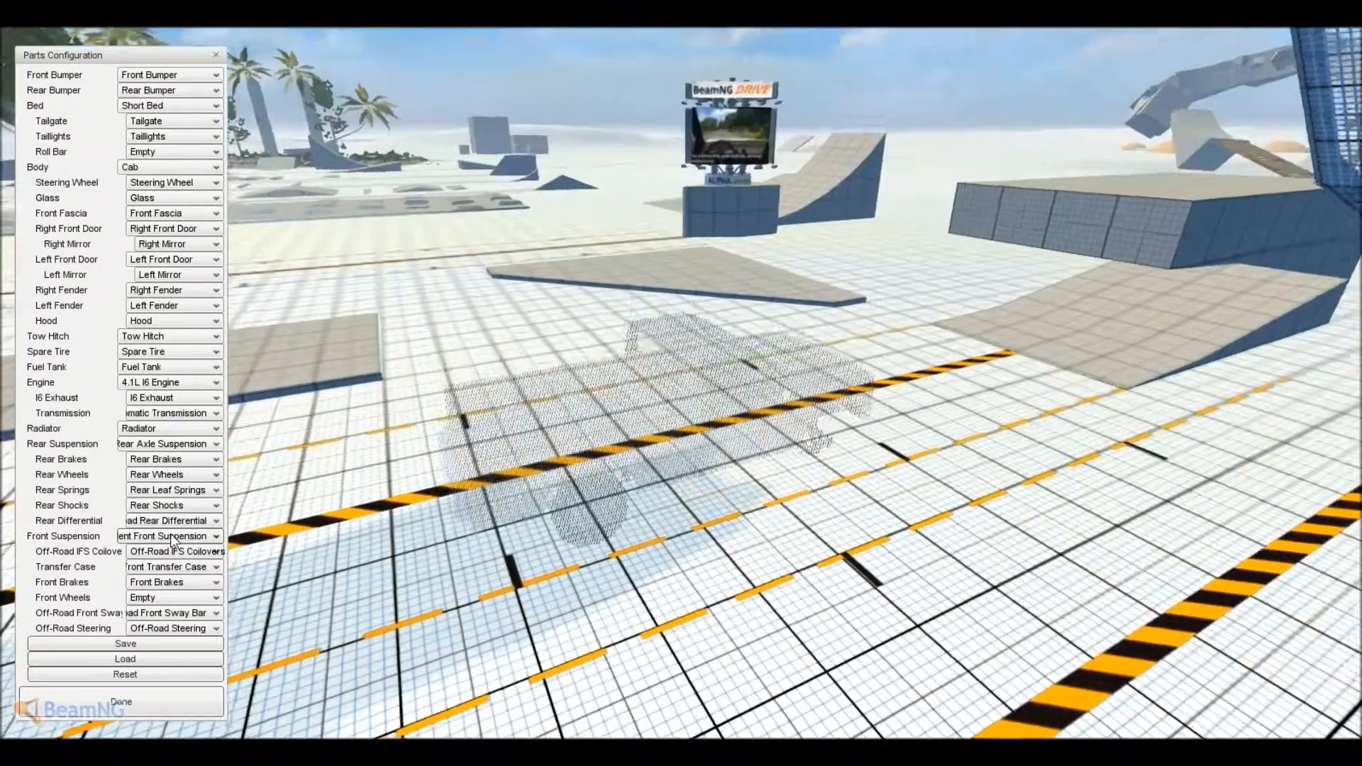
Fit Off-Road Rear Shocks, off-road rear leaf springs and Off-Road Rear Wheels
click(171, 520)
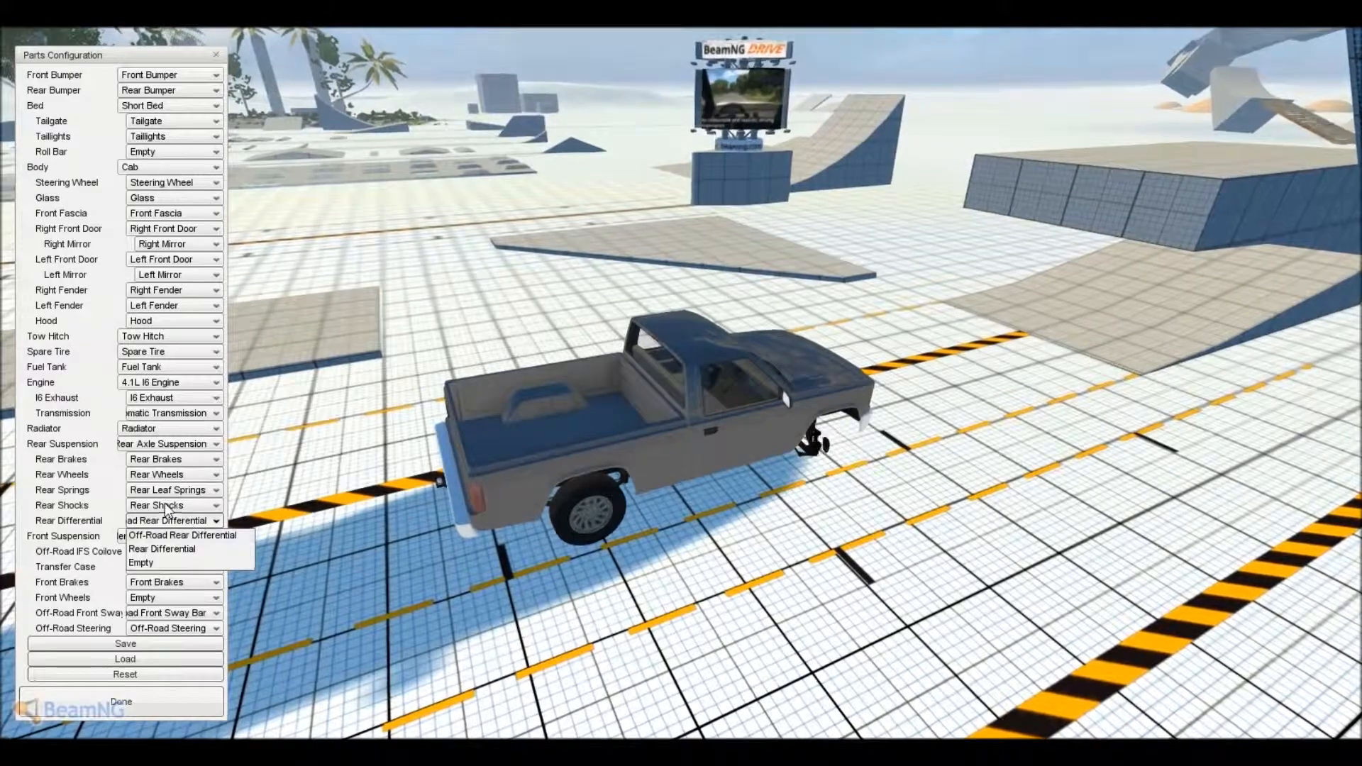
click(172, 505)
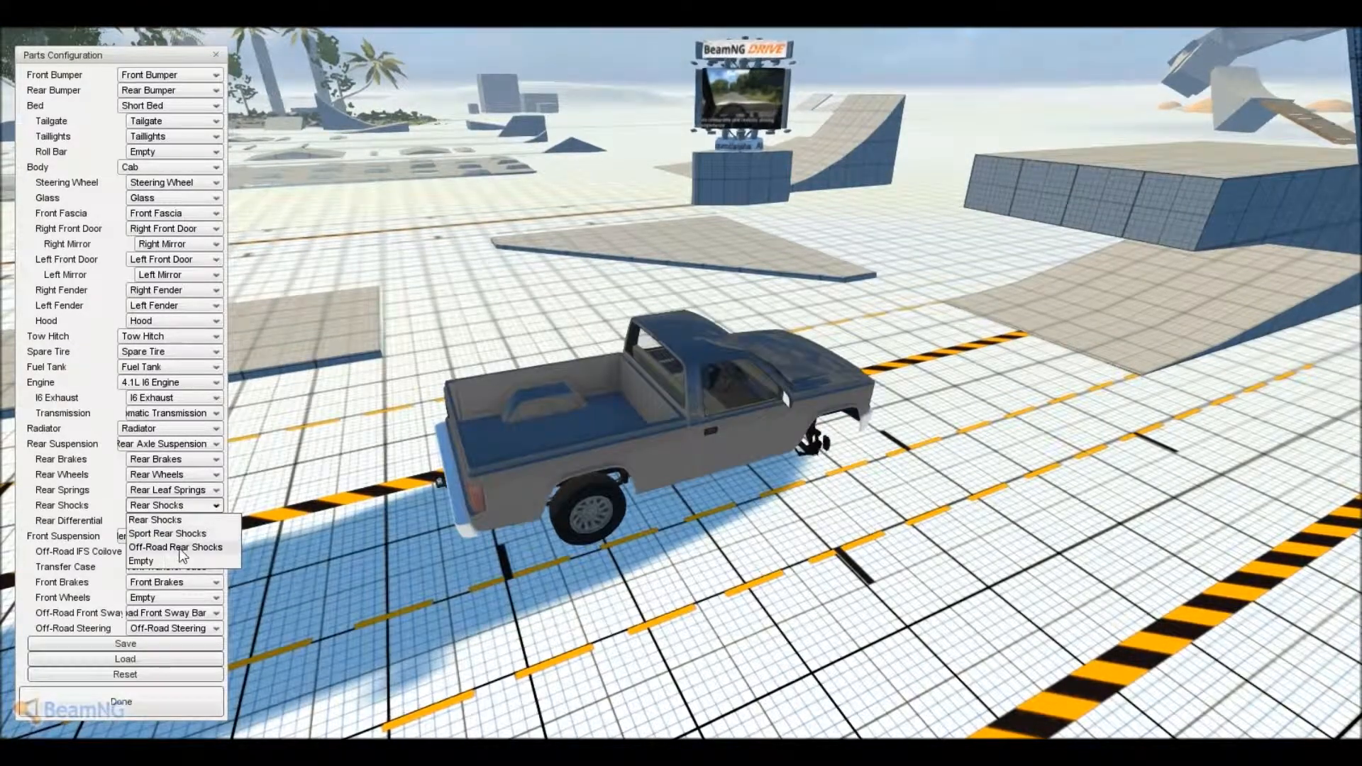
click(176, 547)
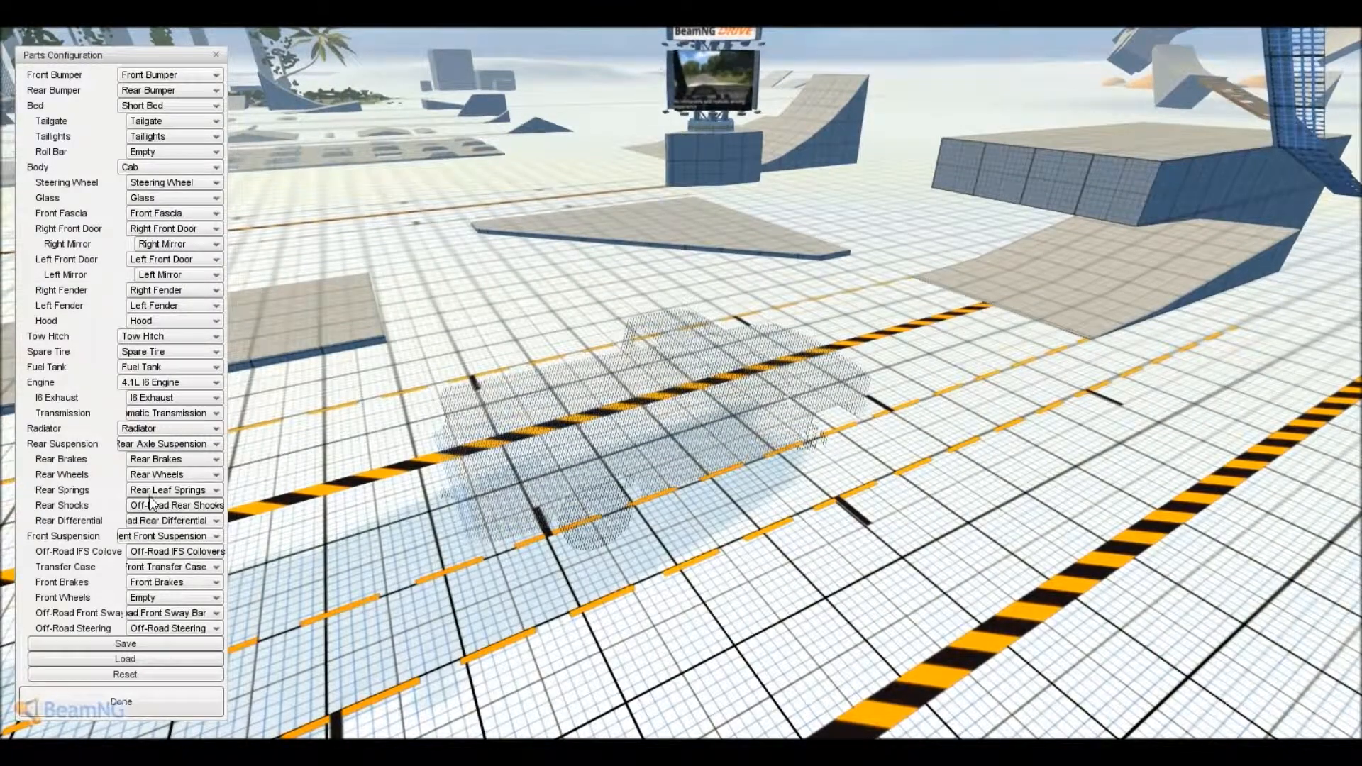
click(174, 489)
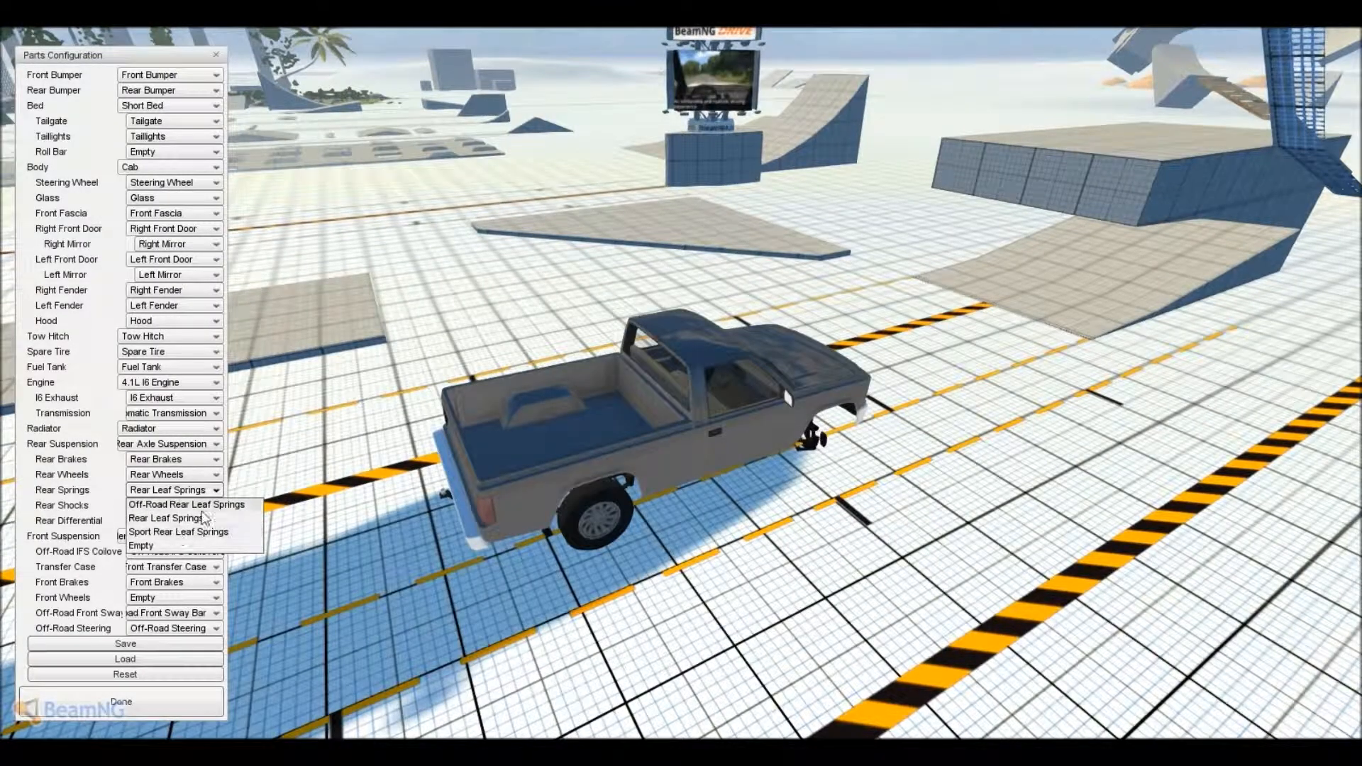
click(170, 517)
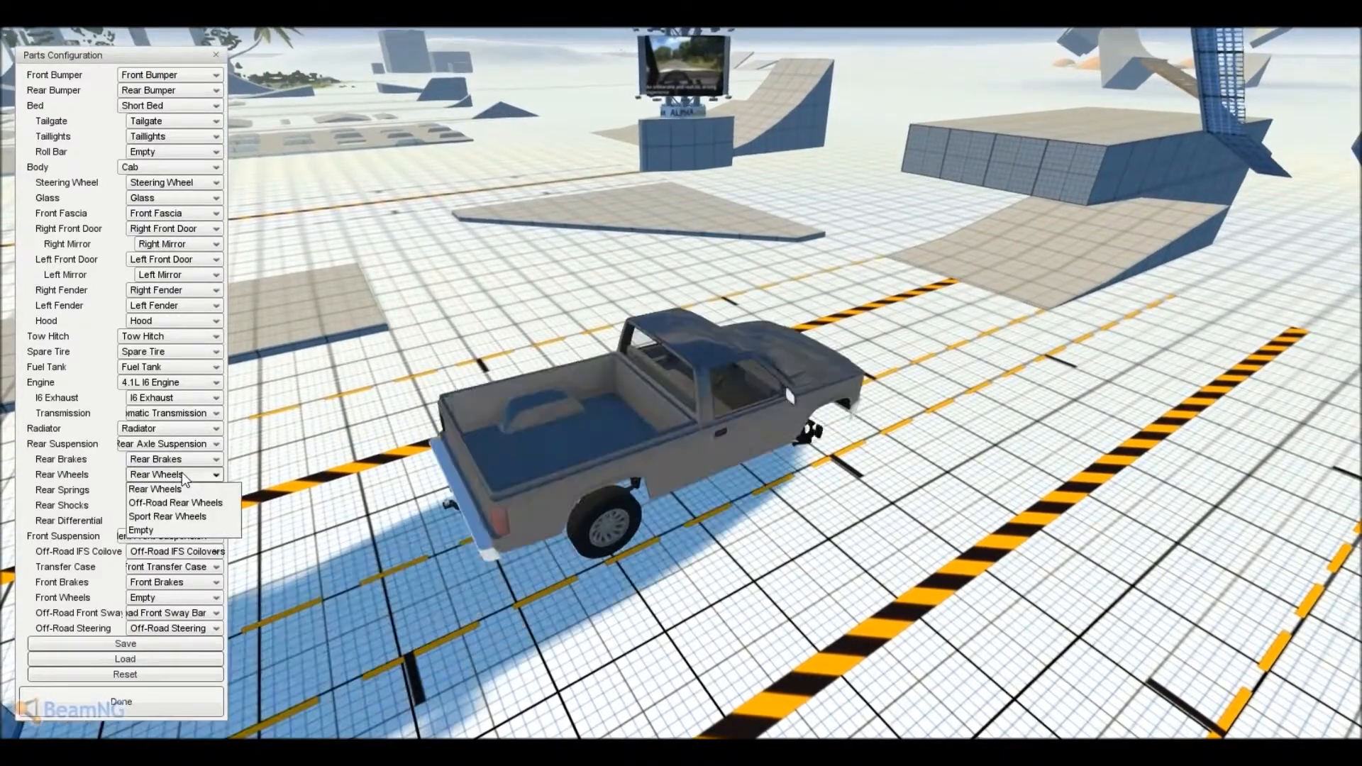
click(175, 502)
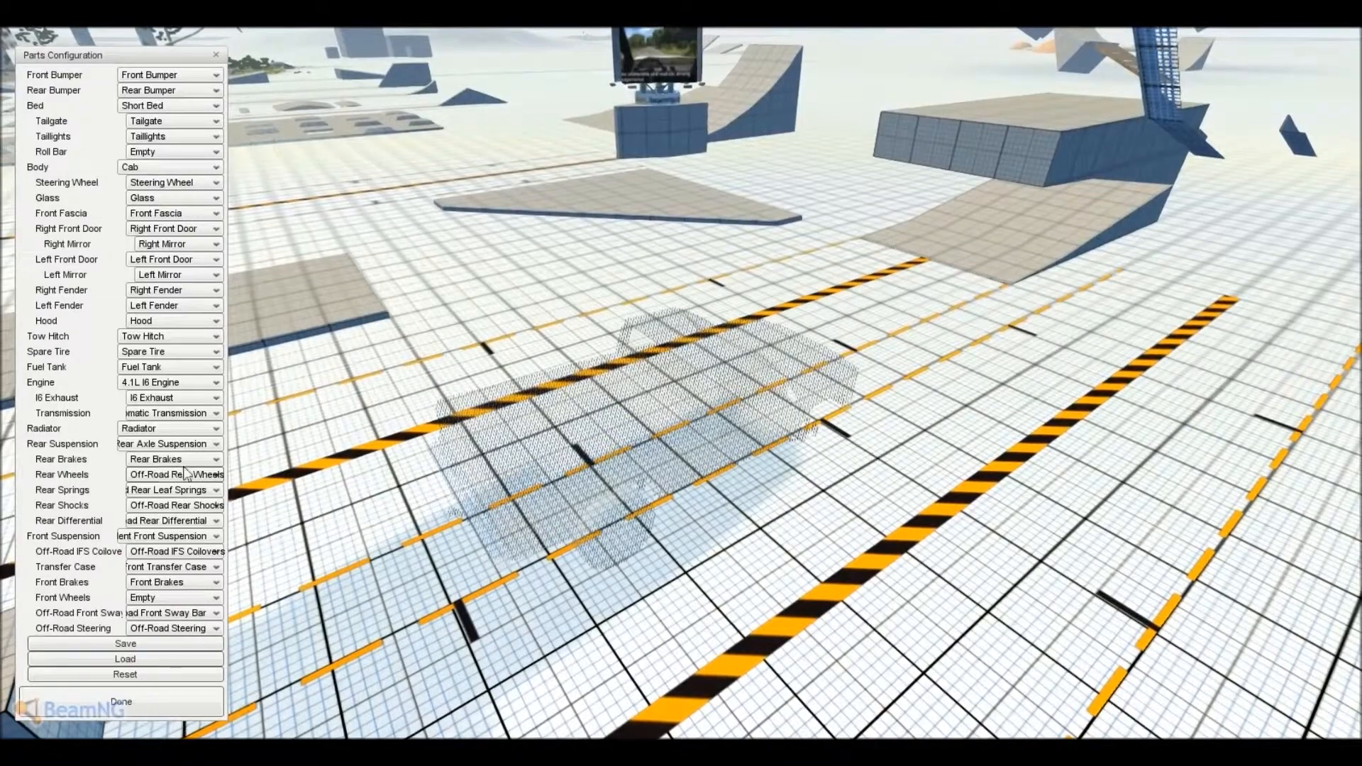
Set the rear brakes to Empty and open the Rear Suspension options
click(171, 474)
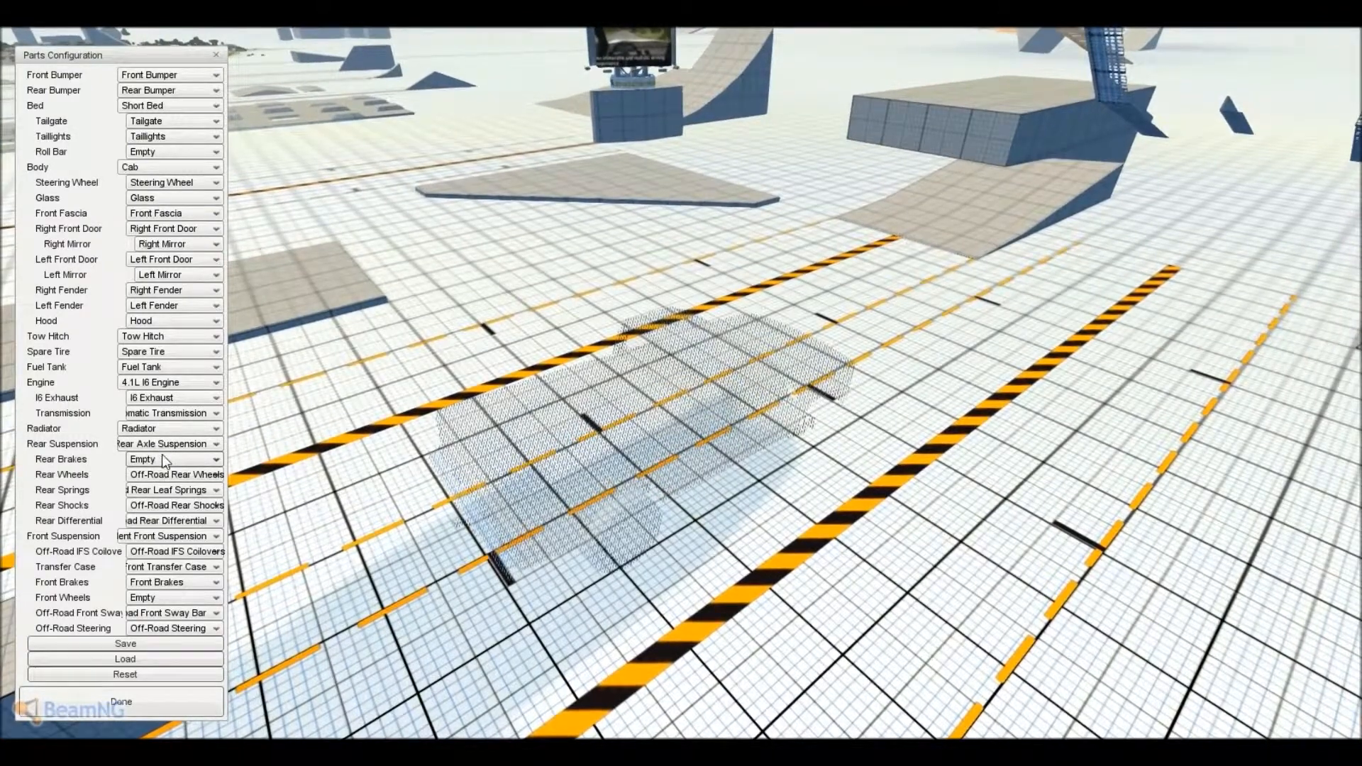
click(168, 444)
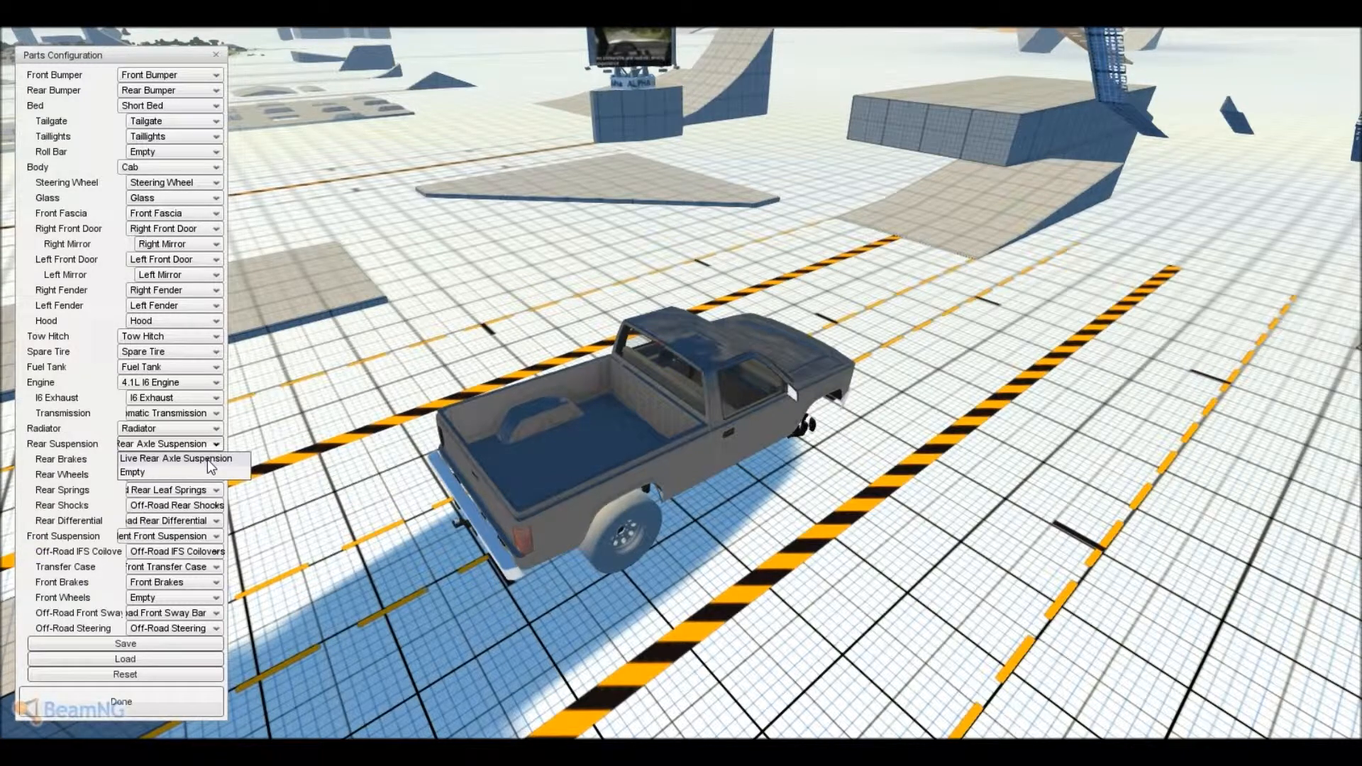
click(133, 473)
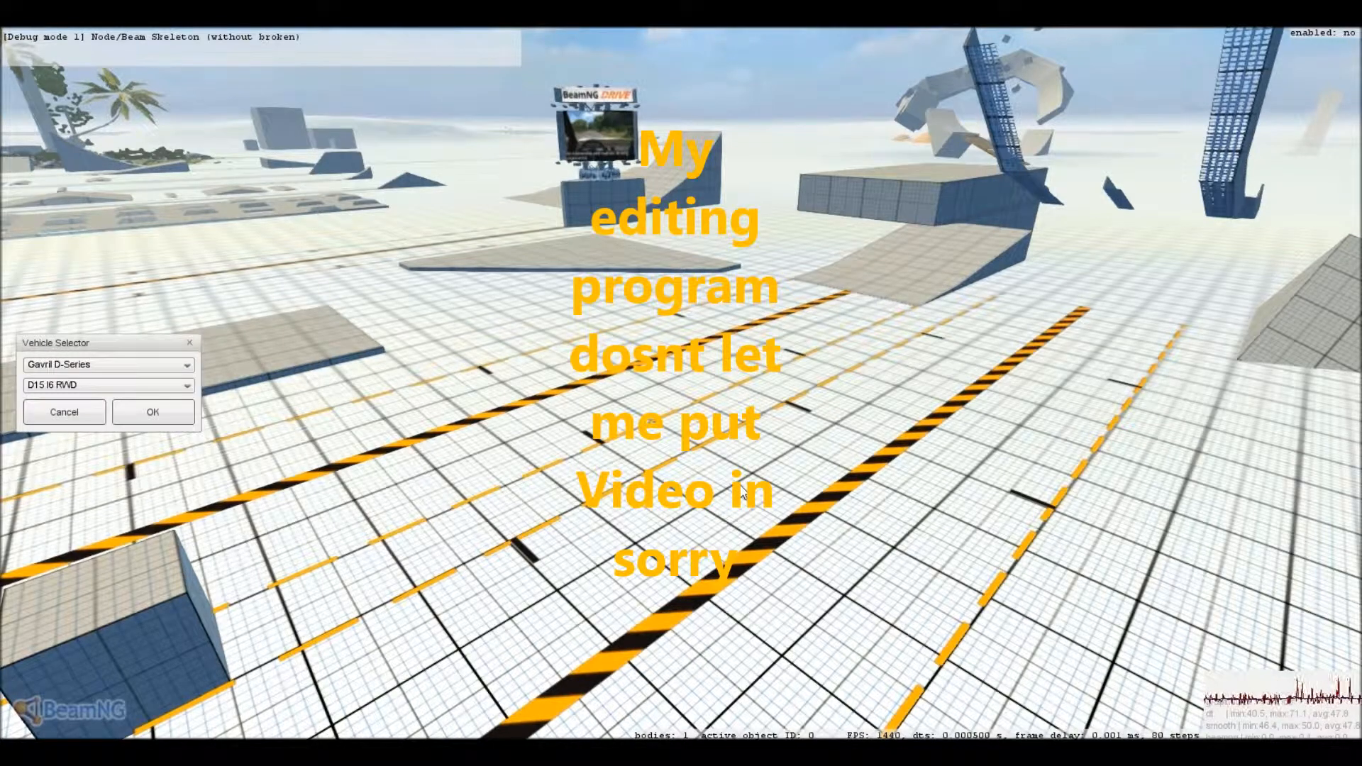
Cancel the Vehicle Selector once the broken truck has disappeared
click(151, 411)
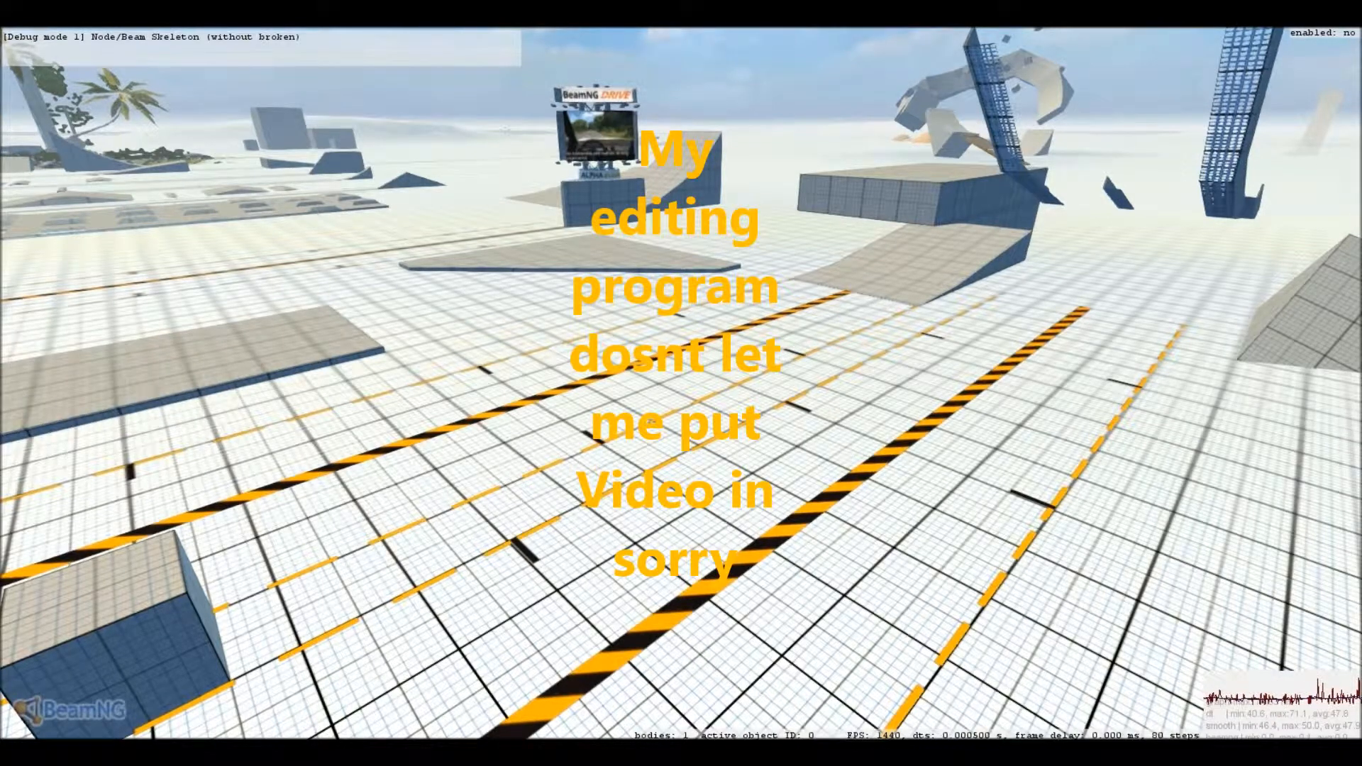